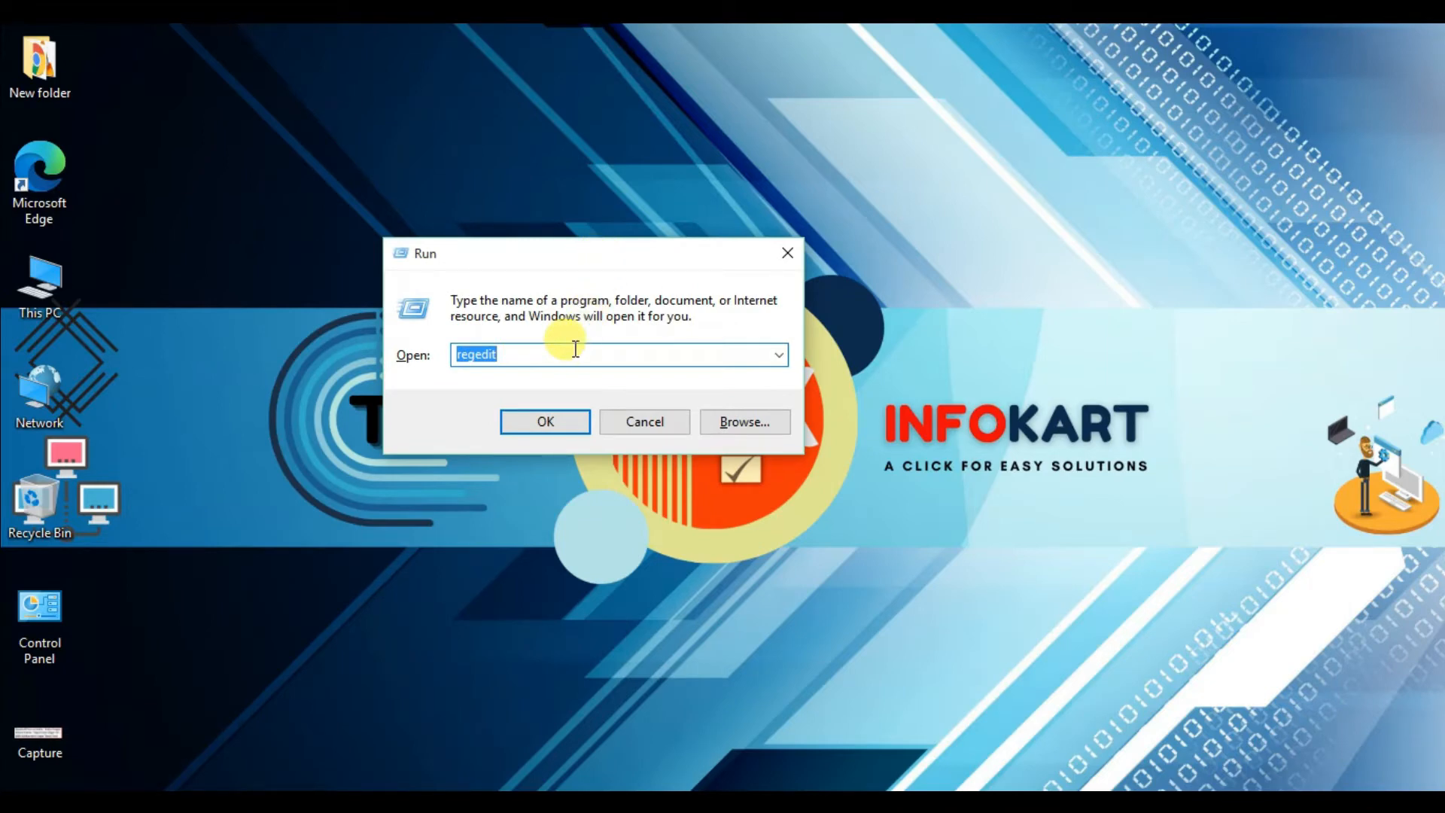
Run 'PSR' from the Run dialog to launch Steps Recorder
type("PSR")
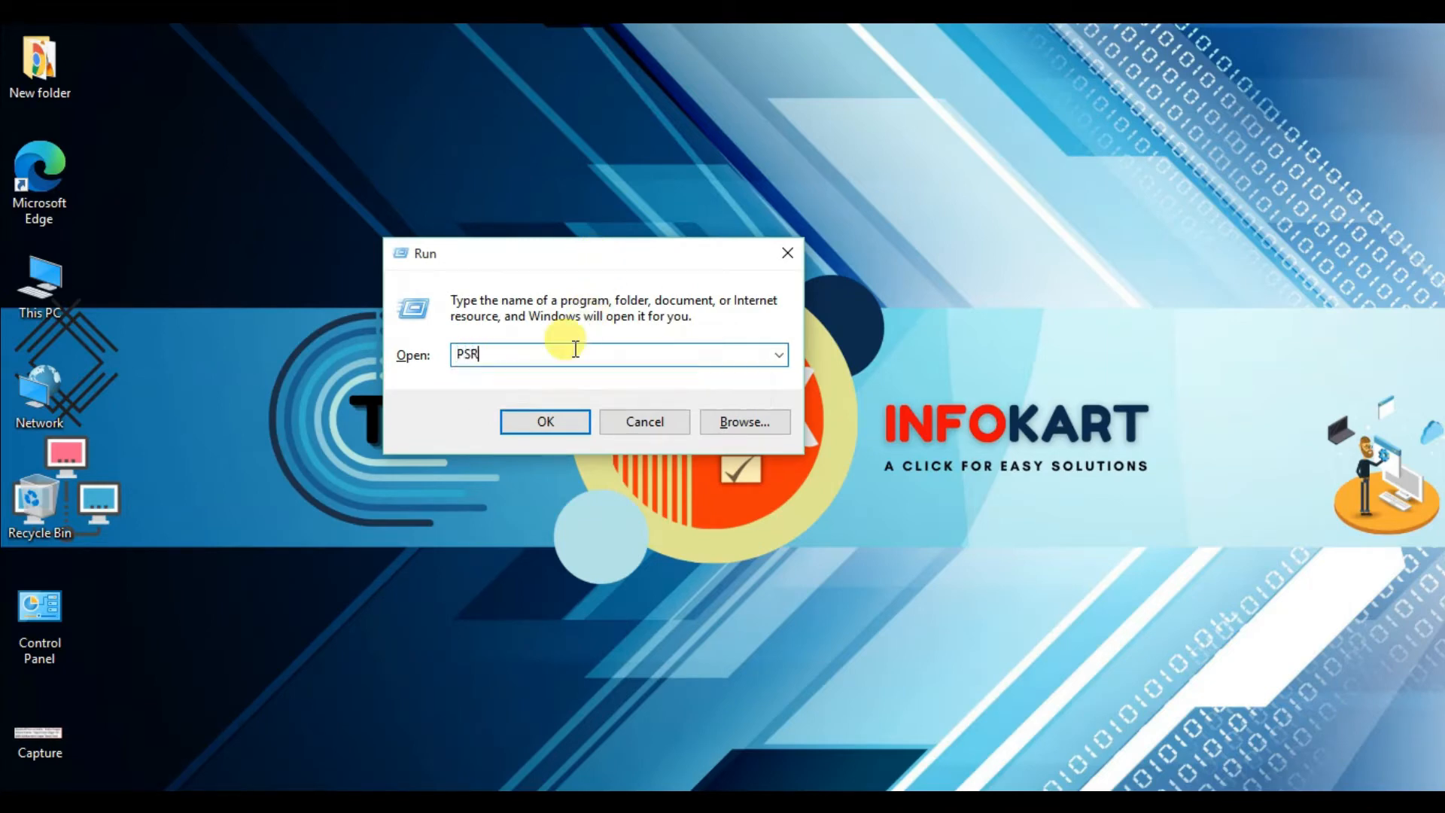
left_click(544, 421)
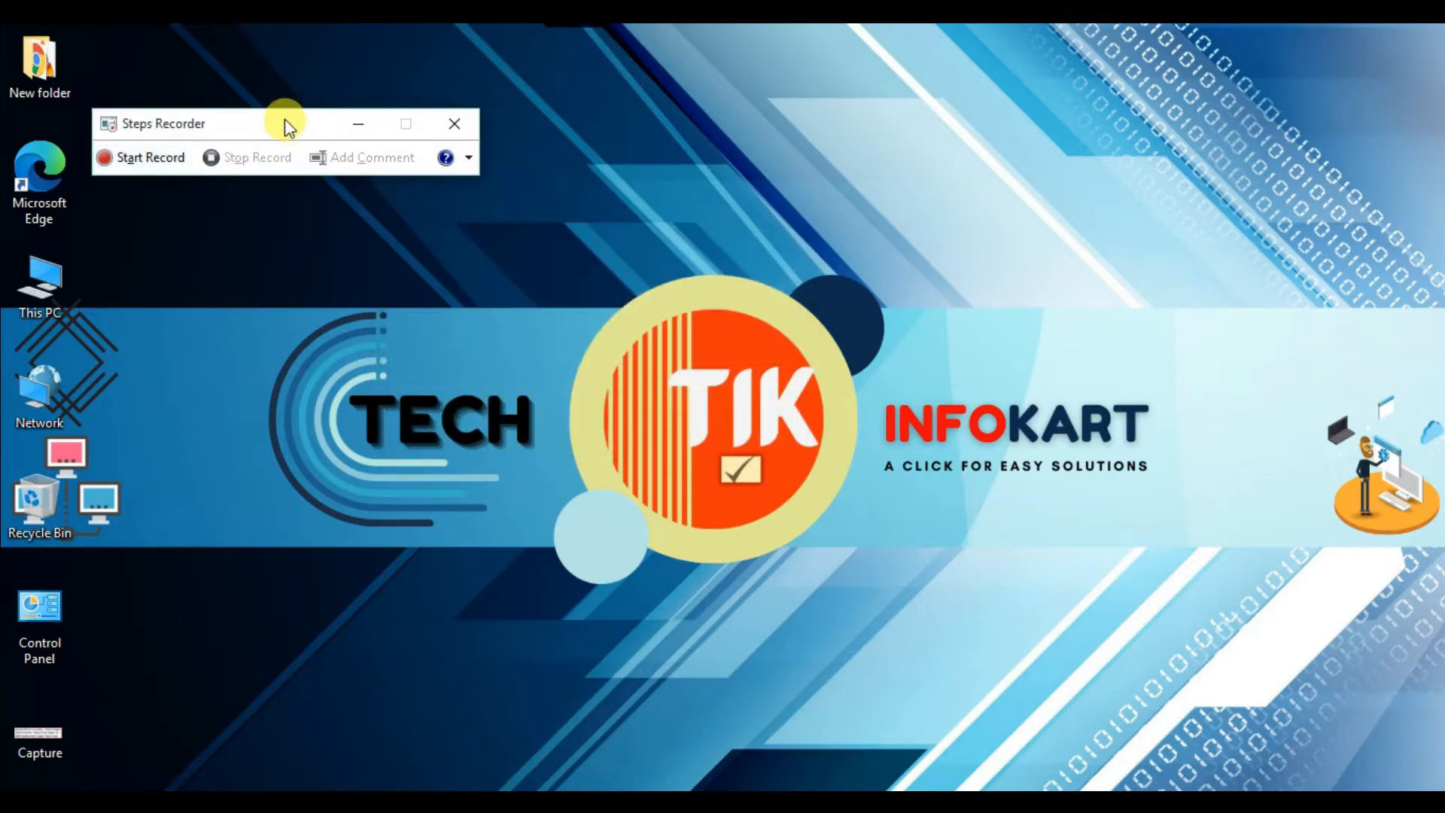
Drag the Steps Recorder window further right on the desktop
left_click_drag(286, 124, 477, 103)
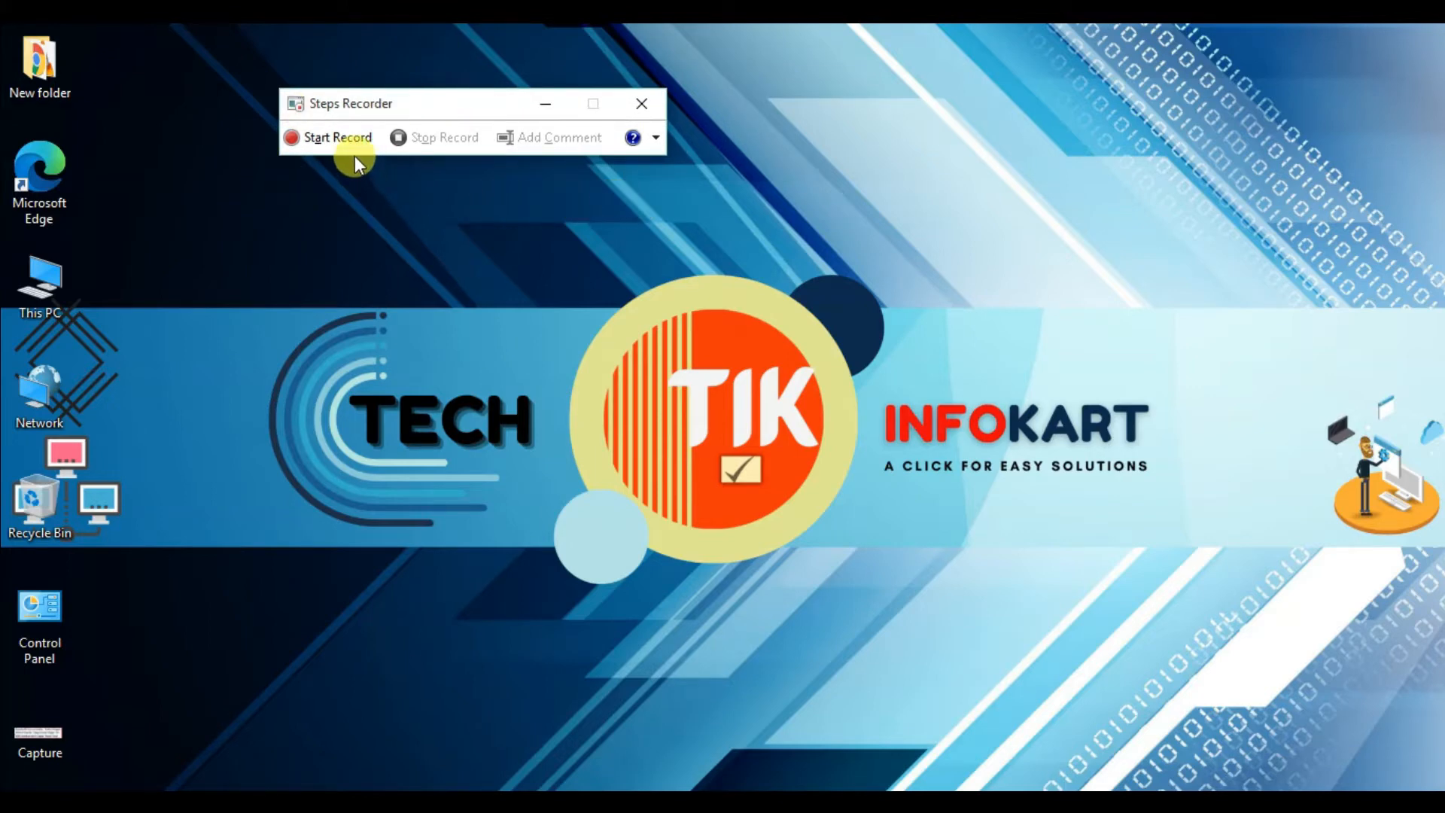
mouse_move(784, 300)
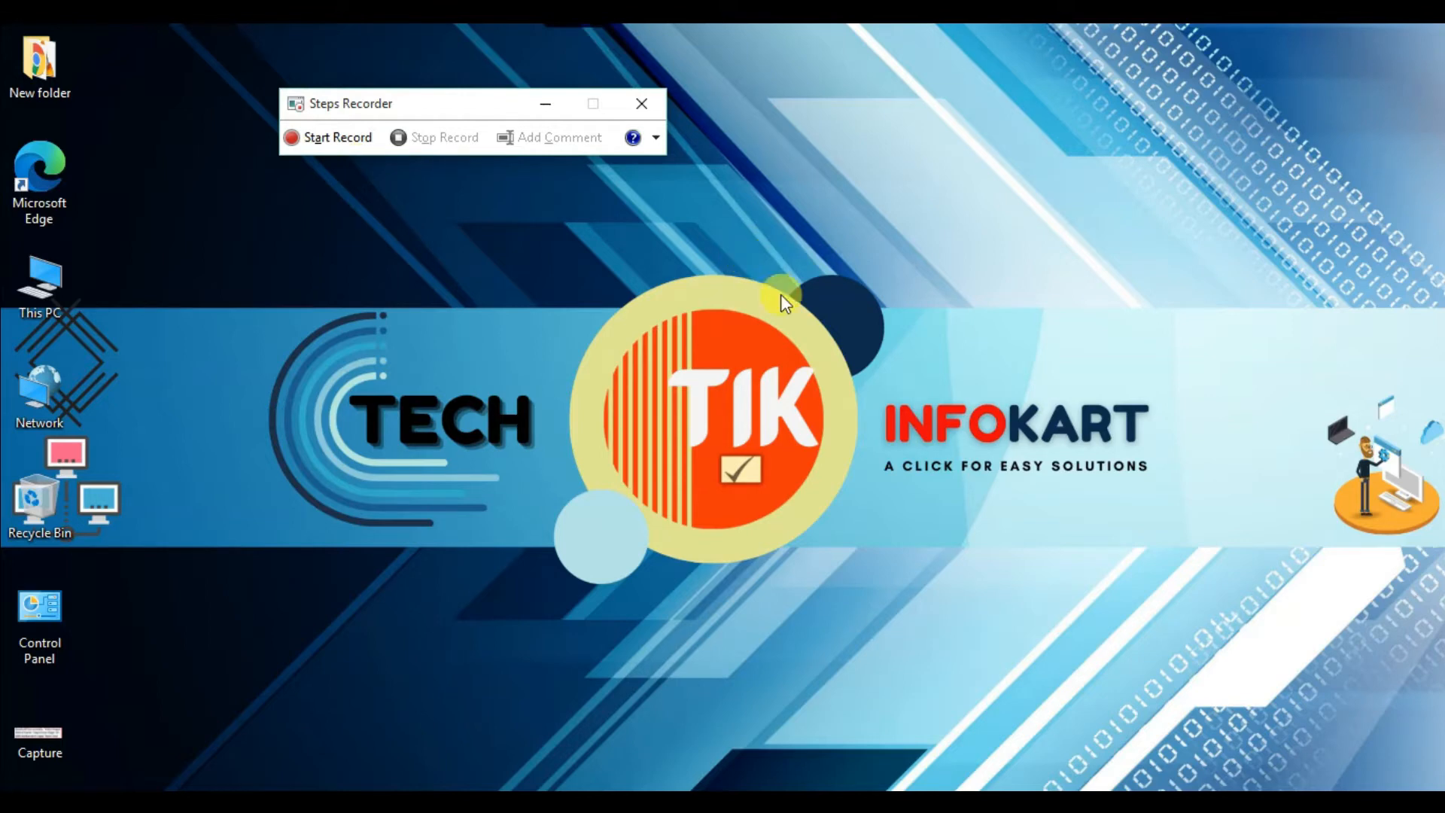
mouse_move(774, 293)
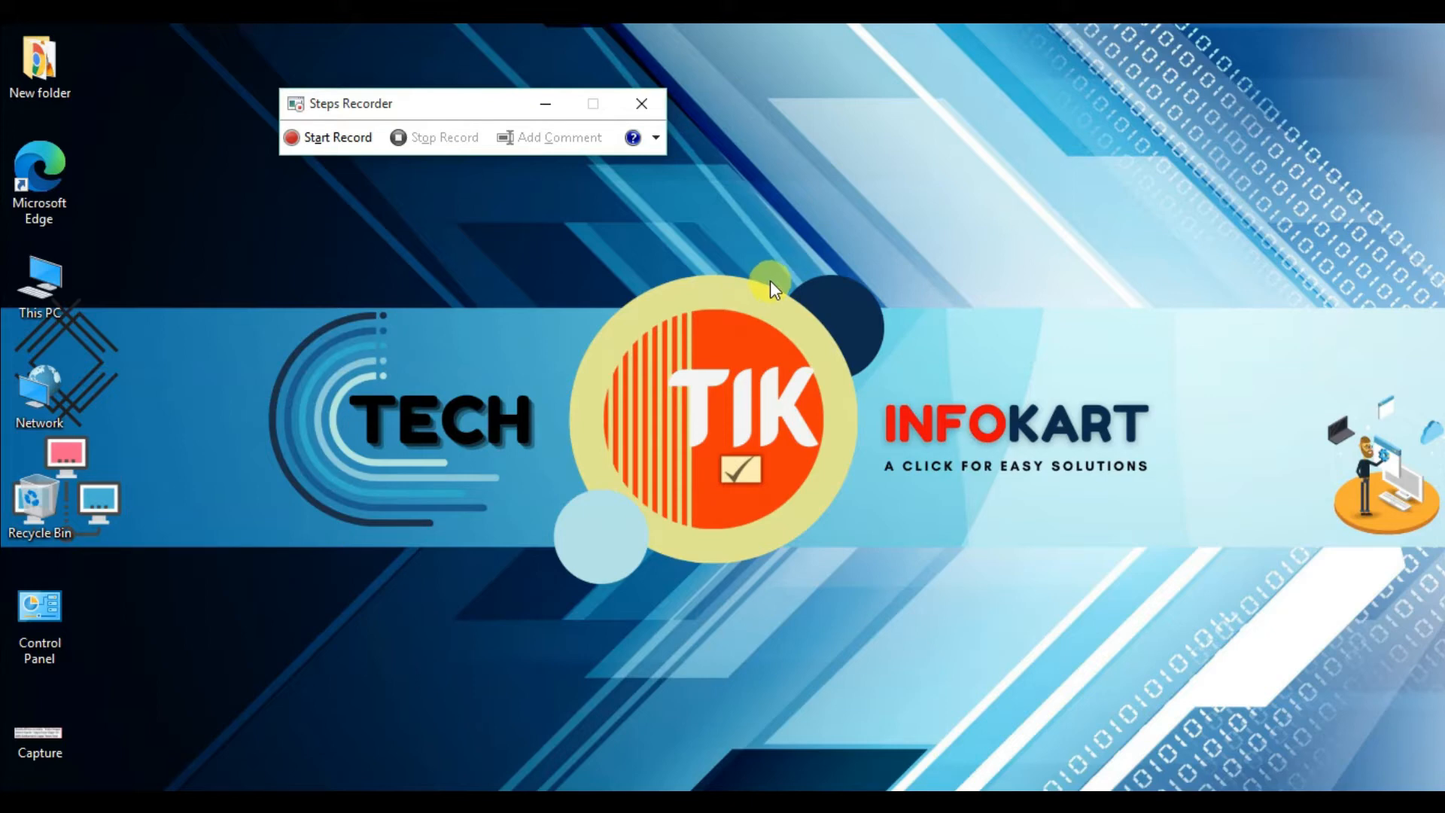
mouse_move(762, 275)
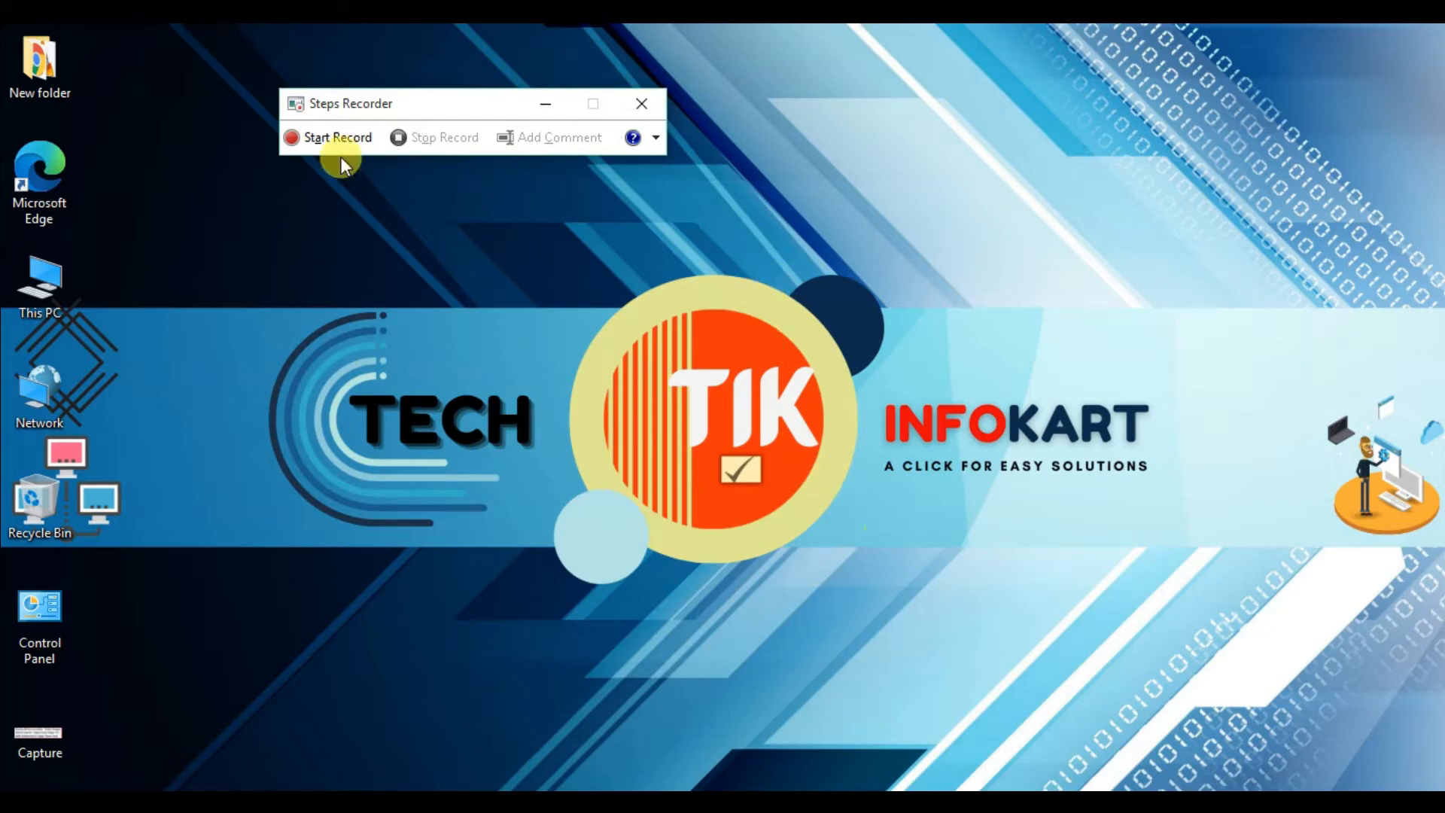
Start recording, then minimise the news article browser window
left_click(327, 137)
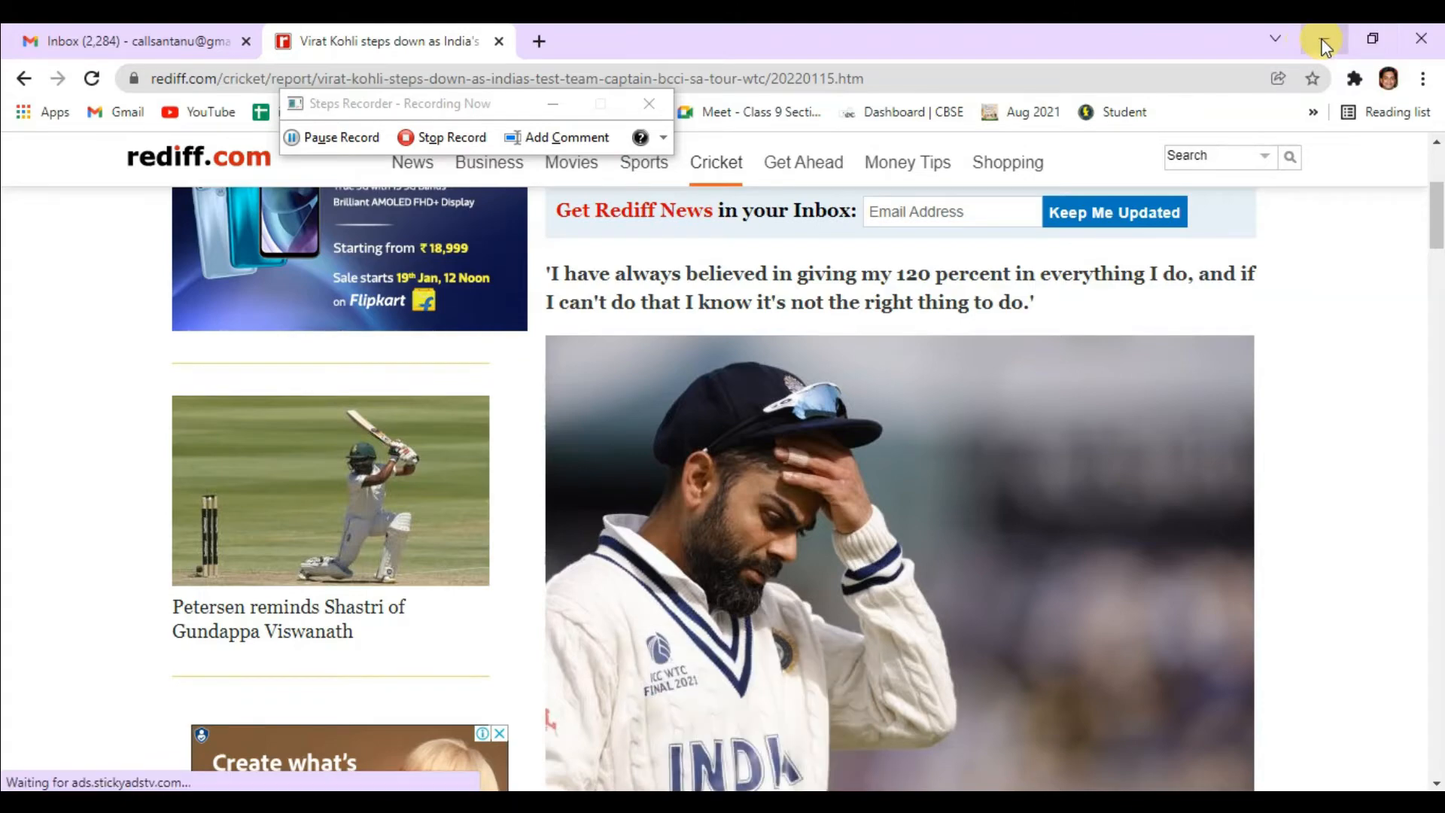
left_click(1320, 38)
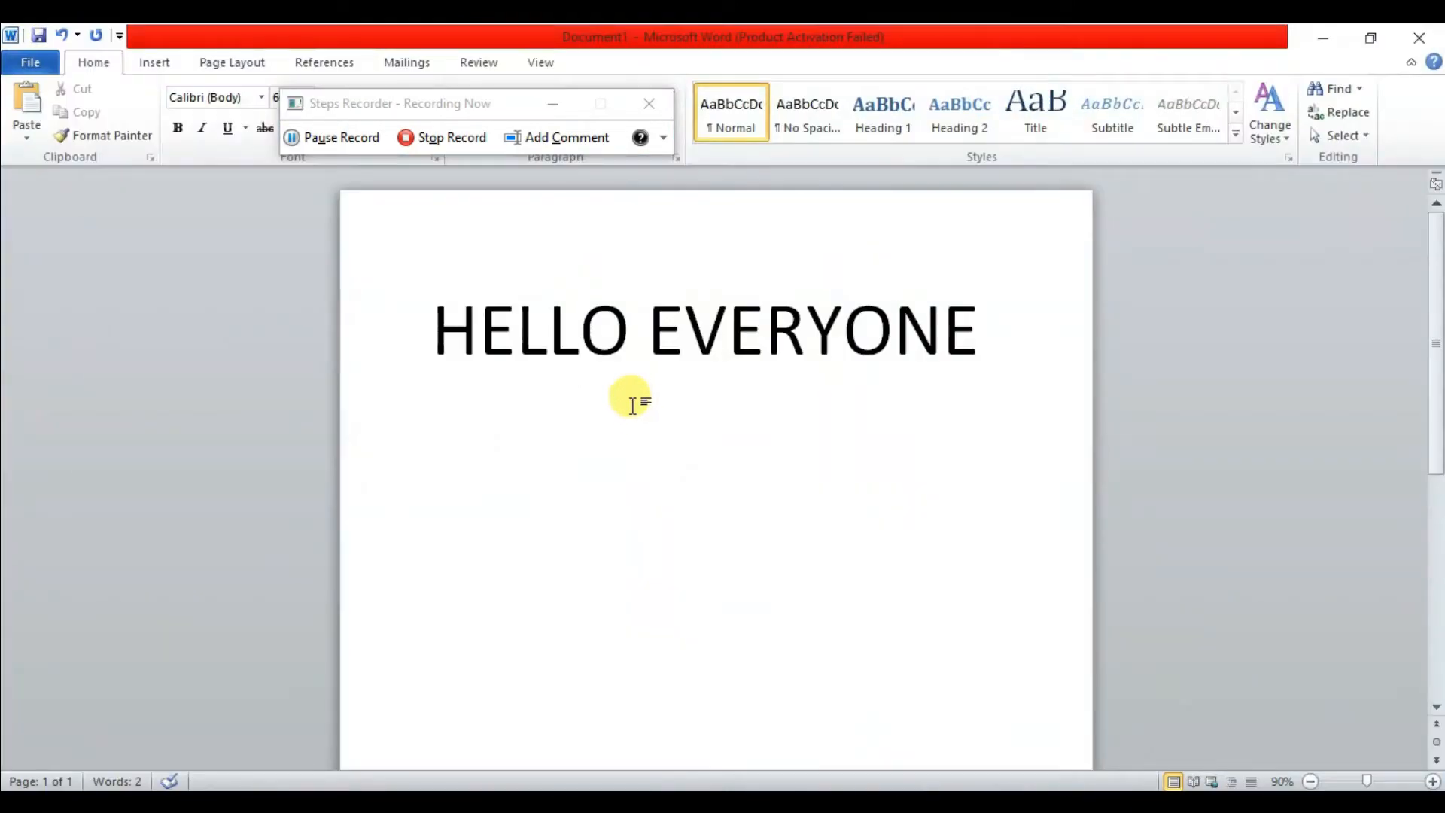
mouse_move(886, 373)
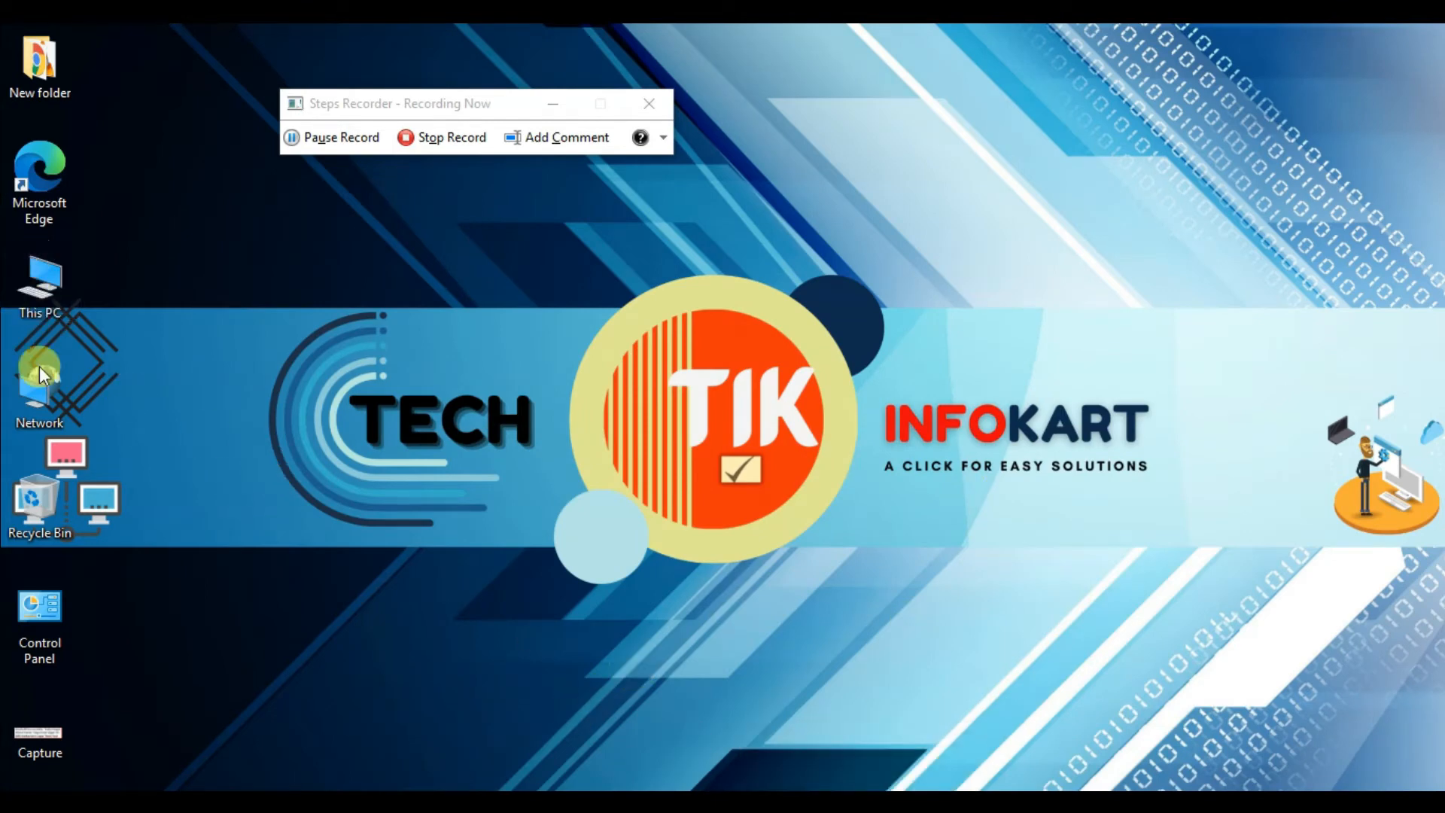
double_click(38, 627)
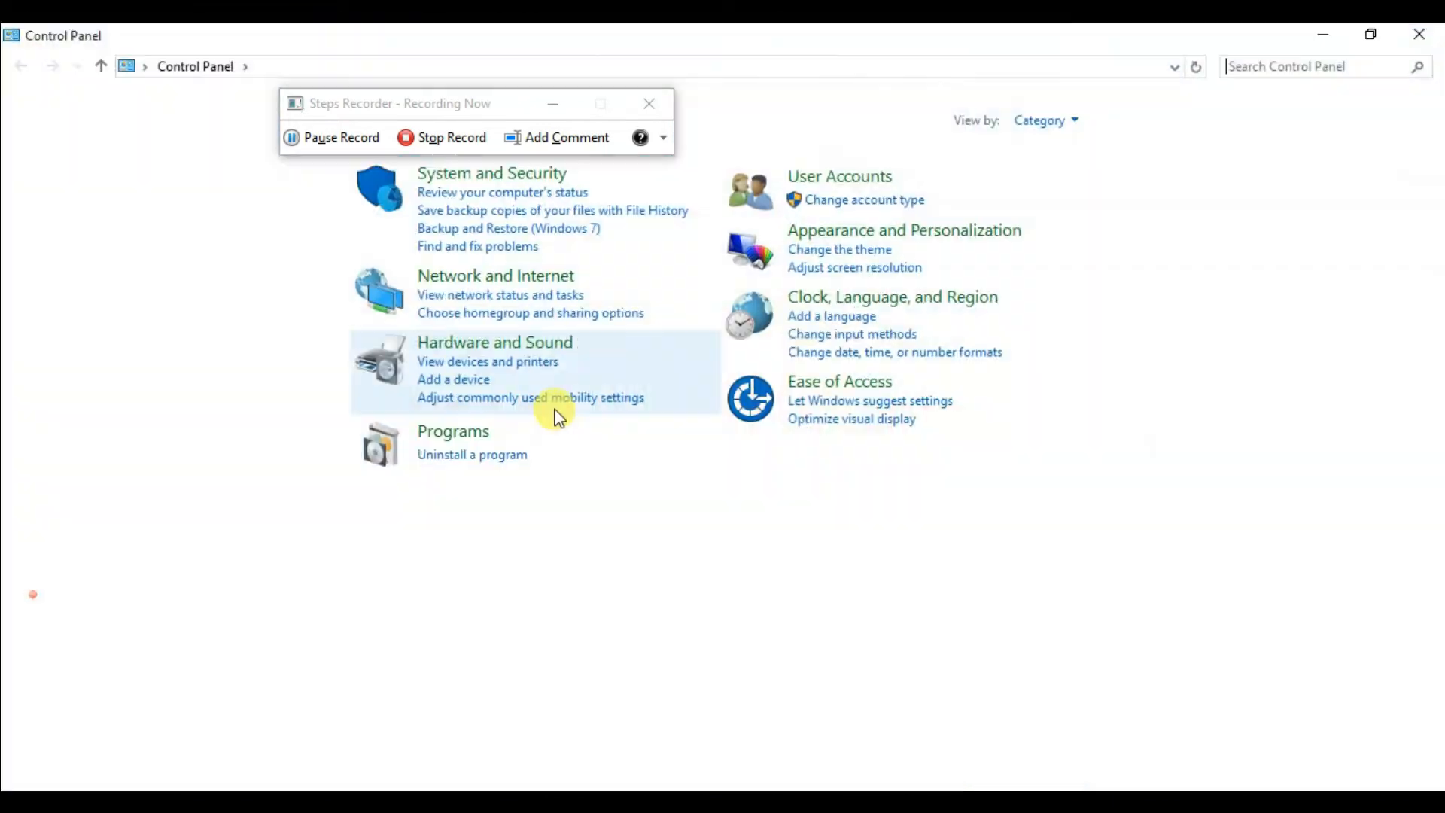
mouse_move(643, 343)
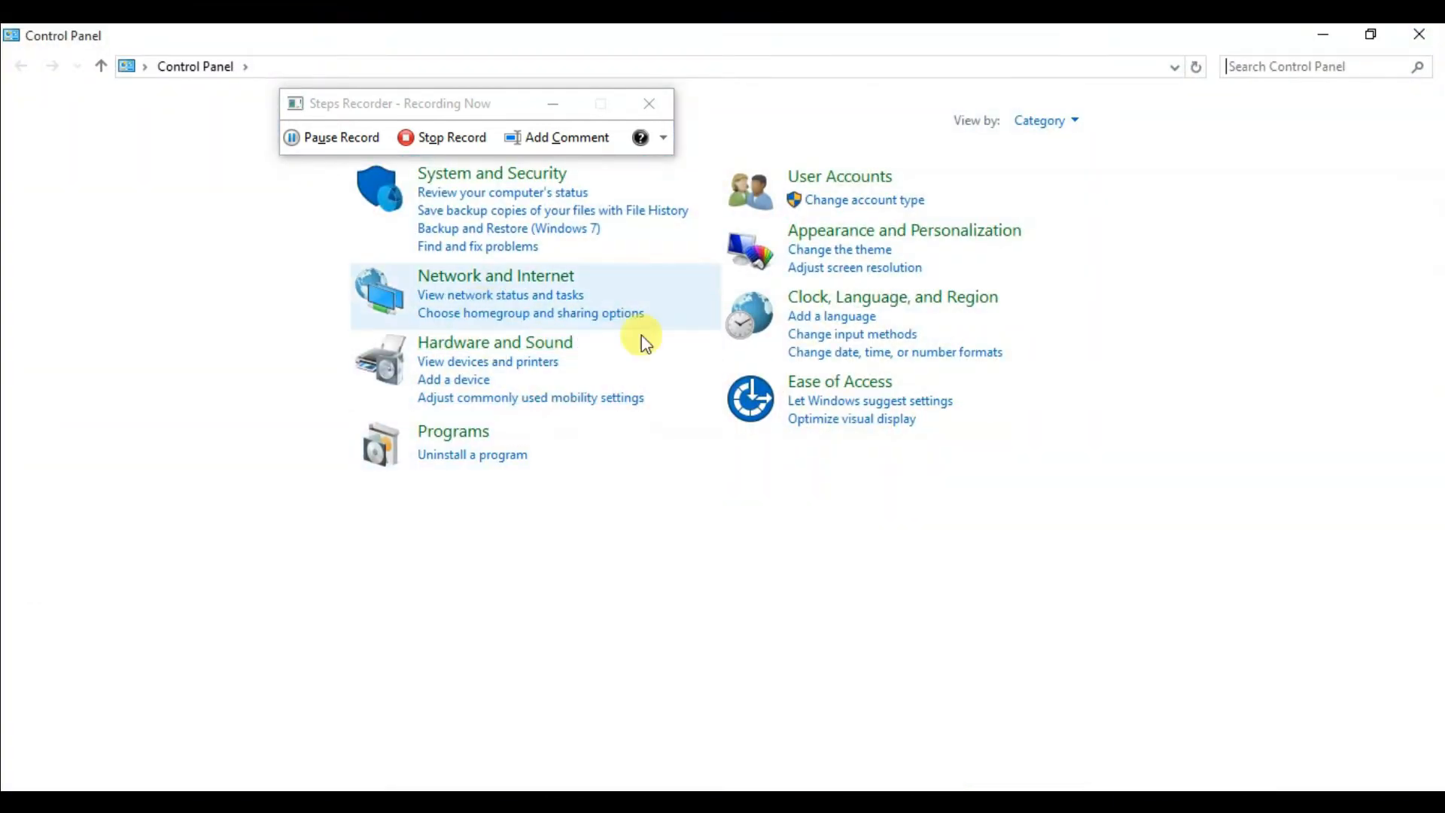
mouse_move(491, 173)
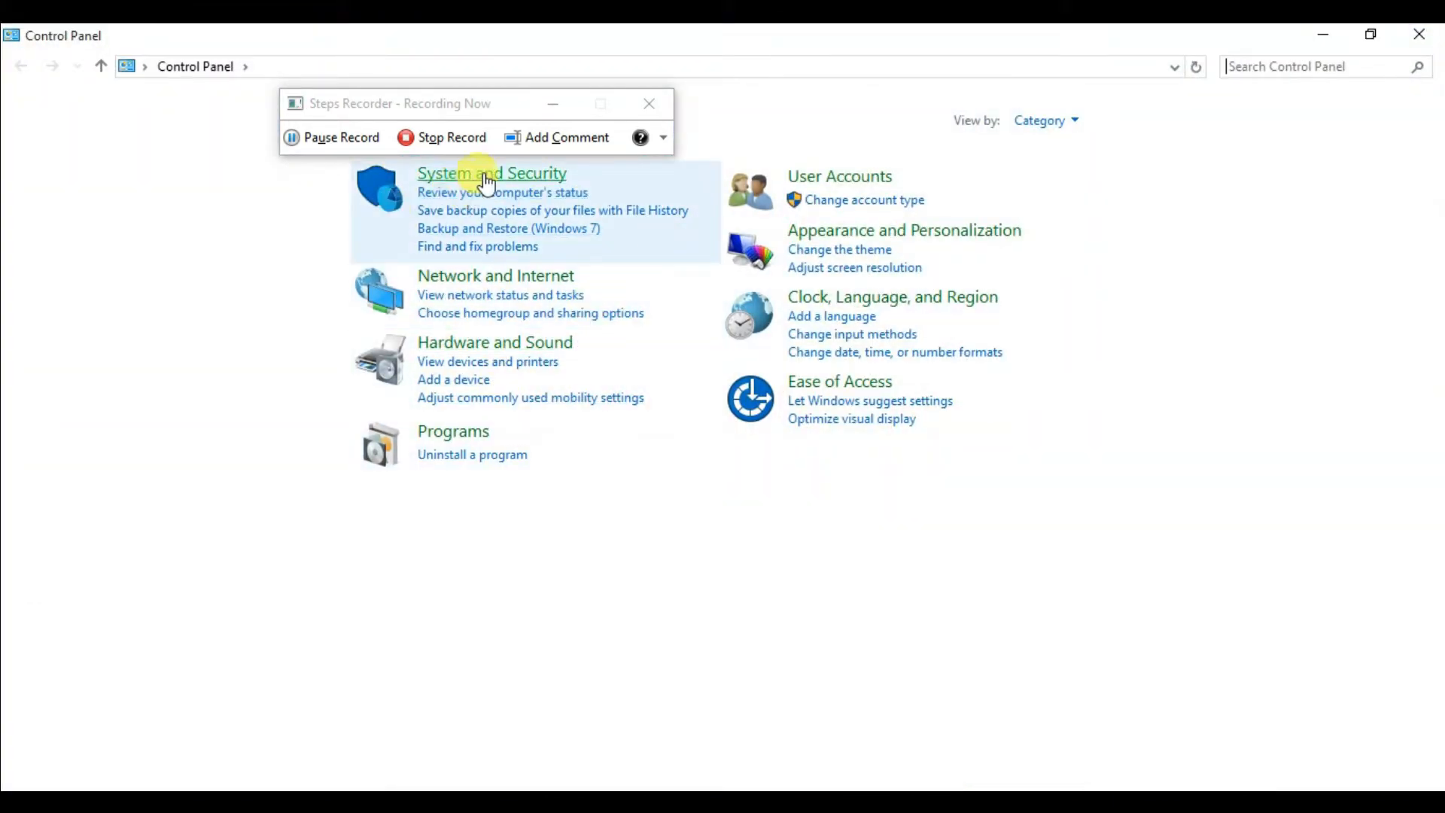
left_click(492, 172)
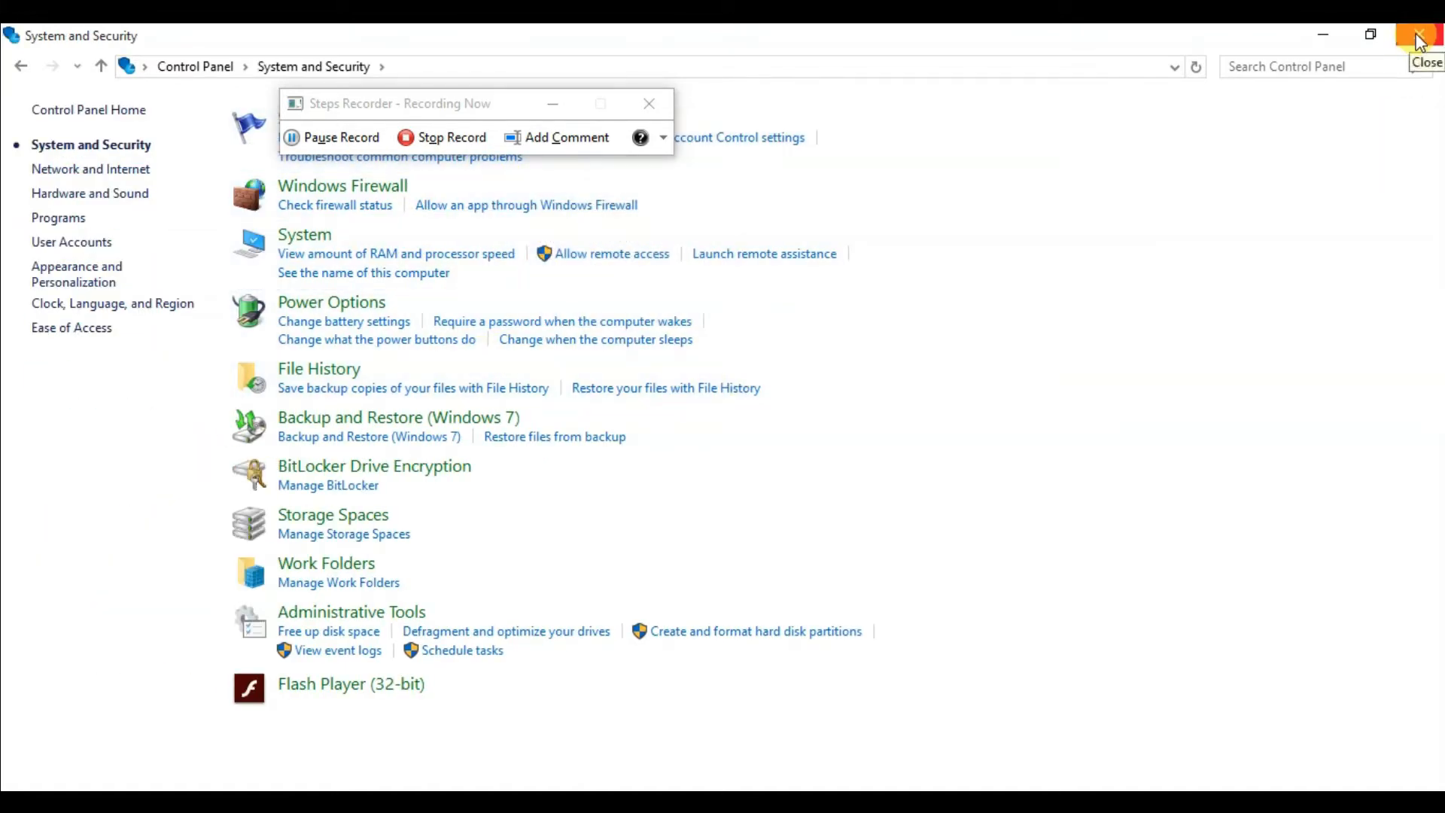
left_click(1427, 36)
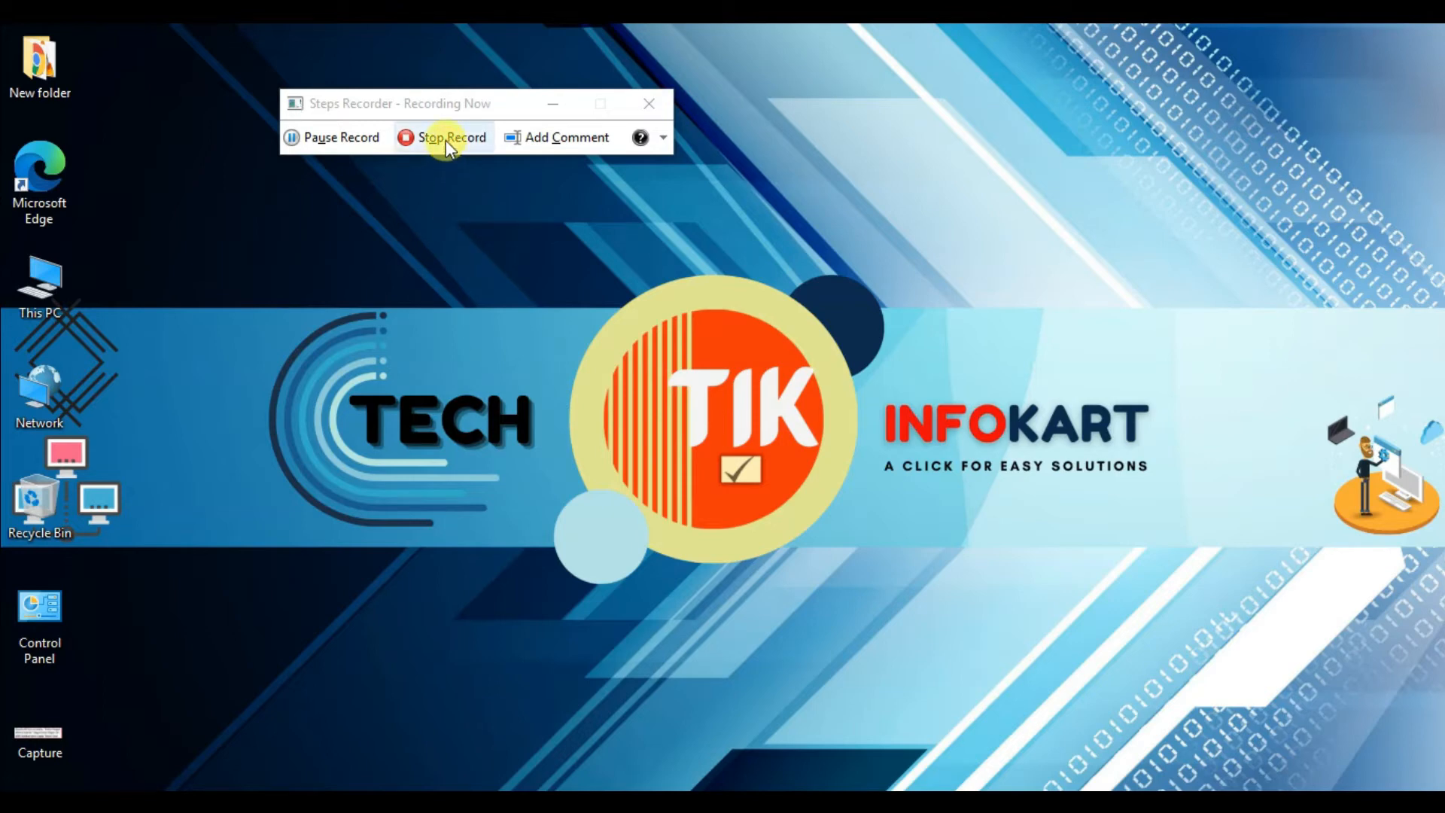
Stop the recording to show the Recorded Steps review with screenshots
left_click(451, 136)
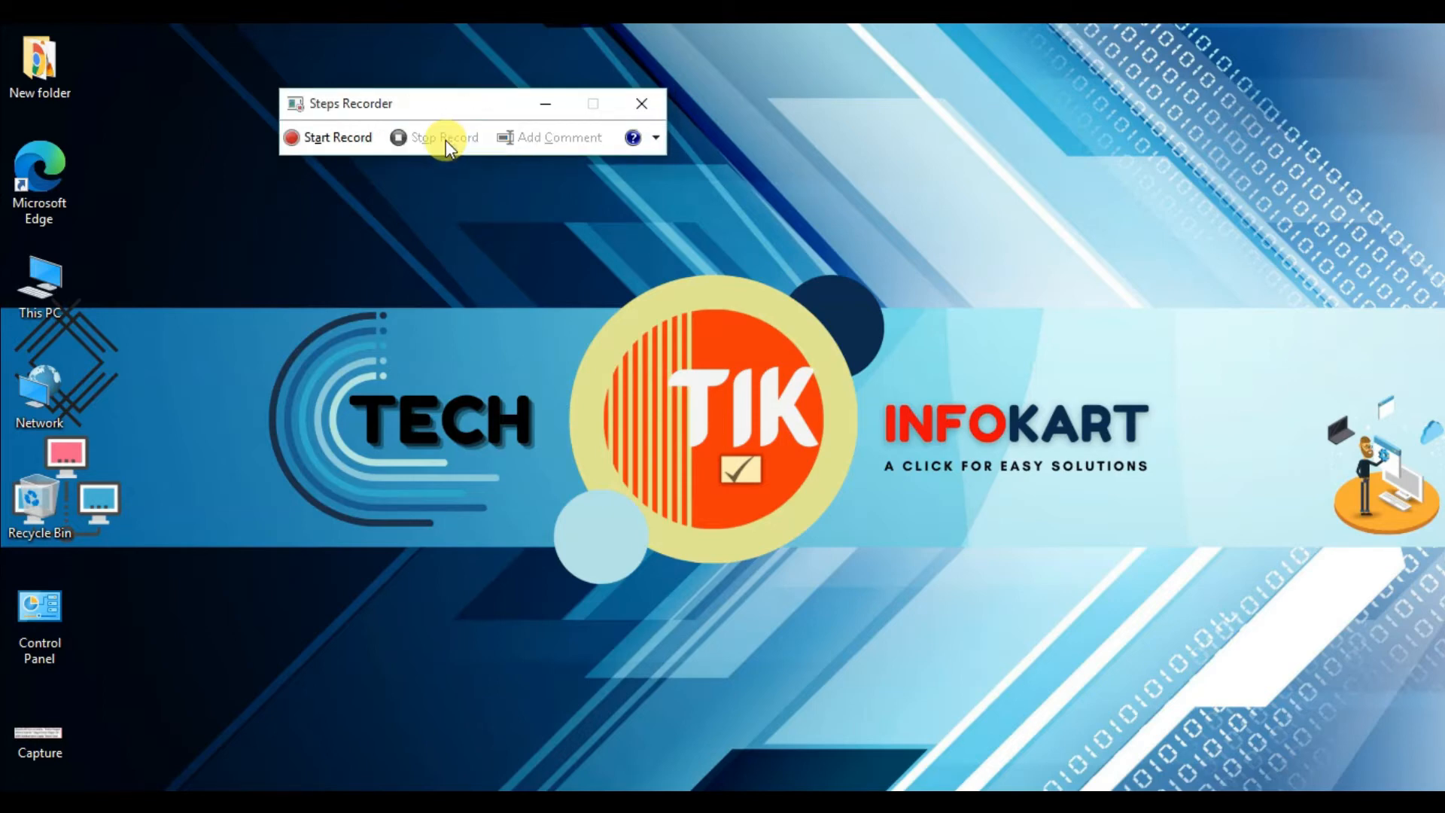
left_click(444, 137)
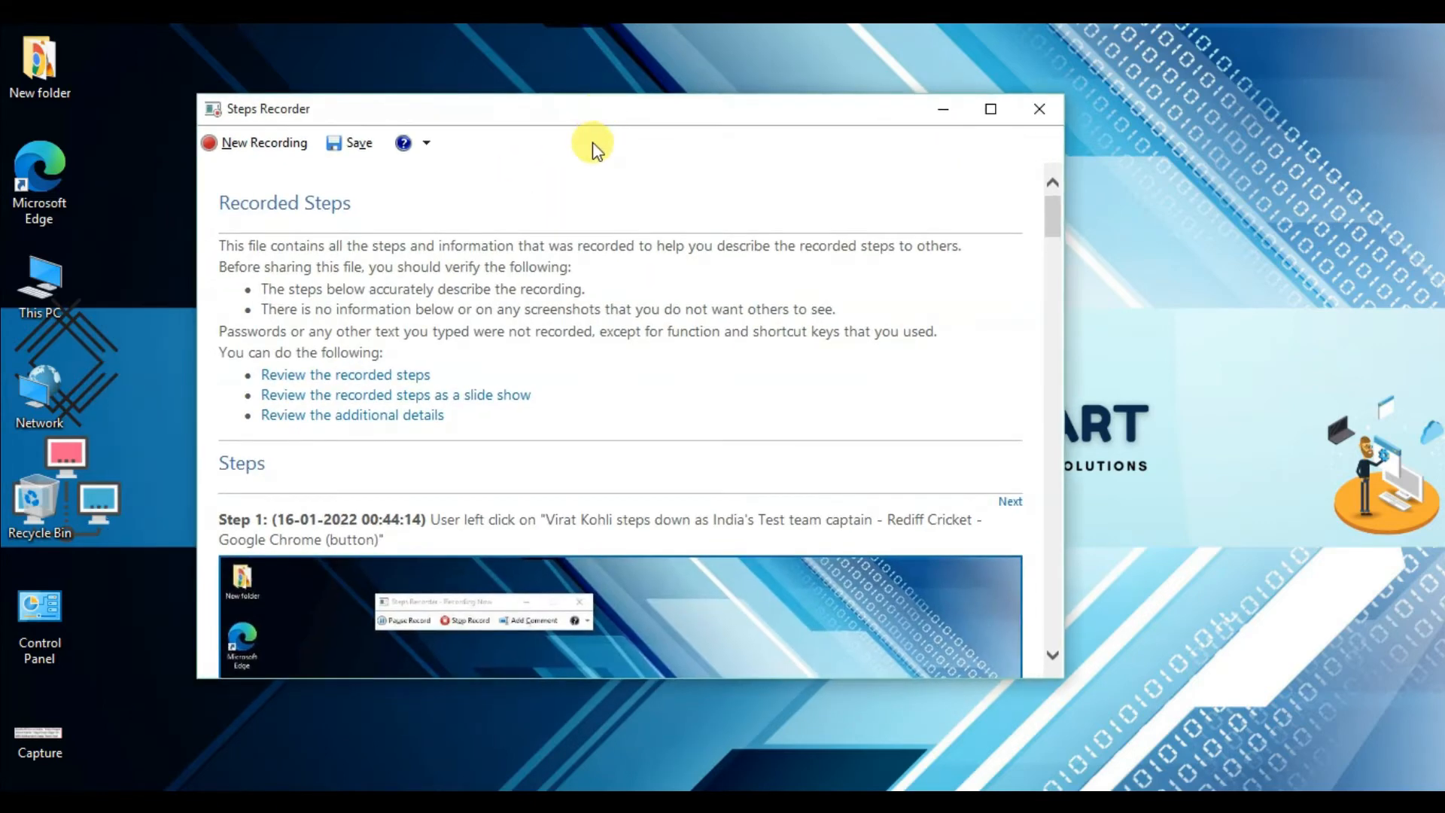
mouse_move(607, 148)
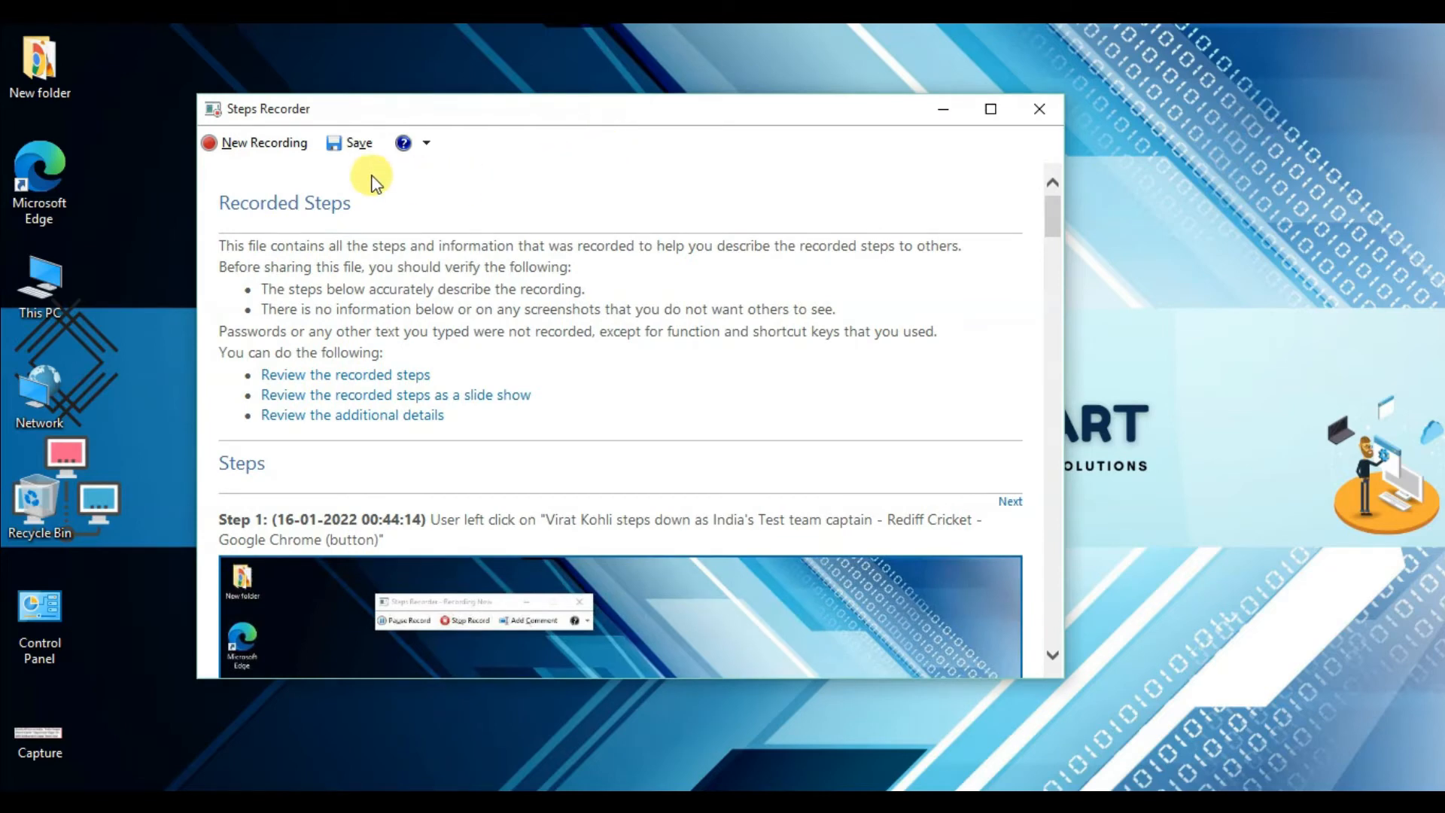
mouse_move(350, 143)
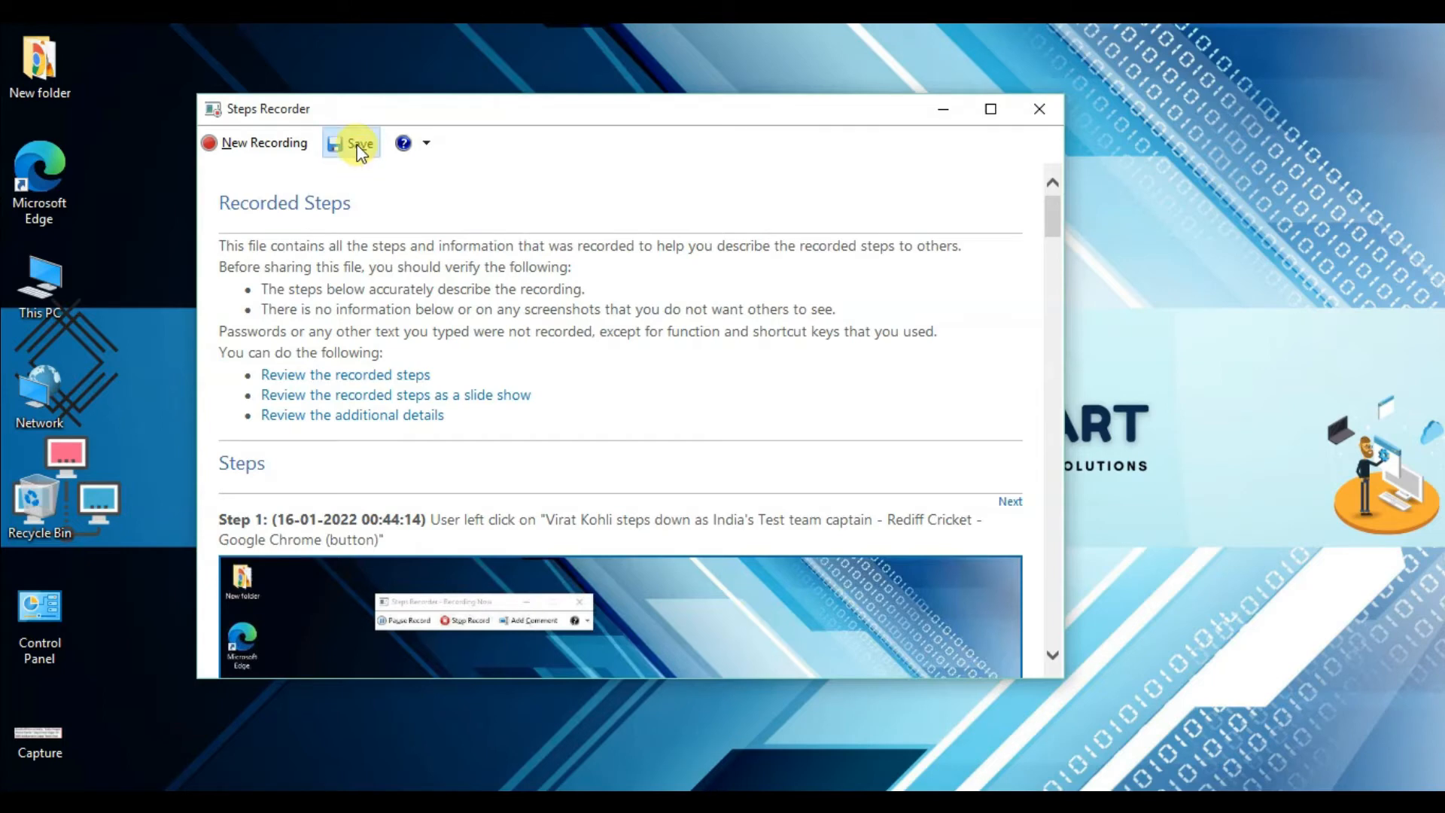
Save the recorded steps to the Desktop as the ZIP file 'REC'
left_click(351, 143)
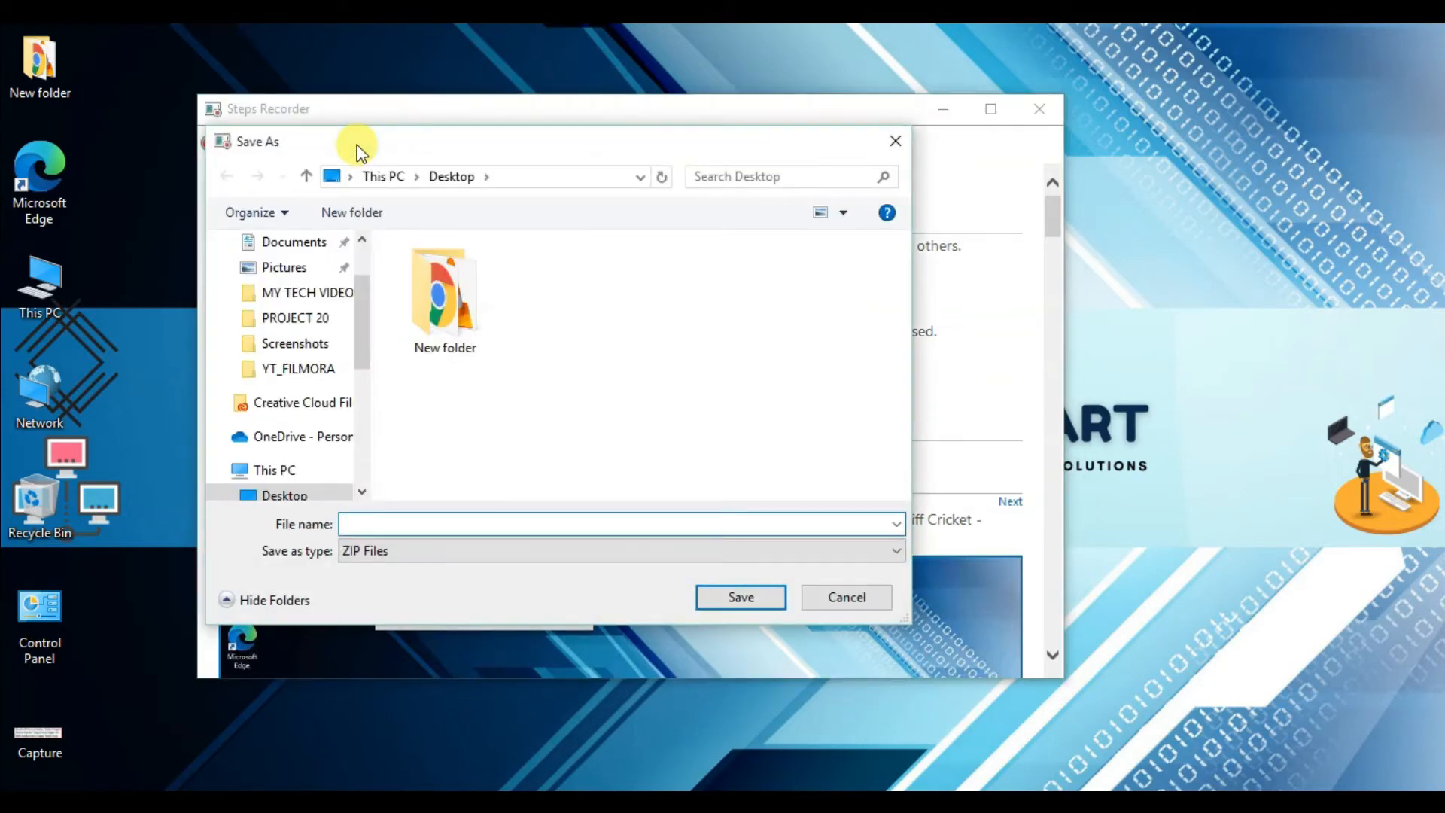
left_click(617, 524)
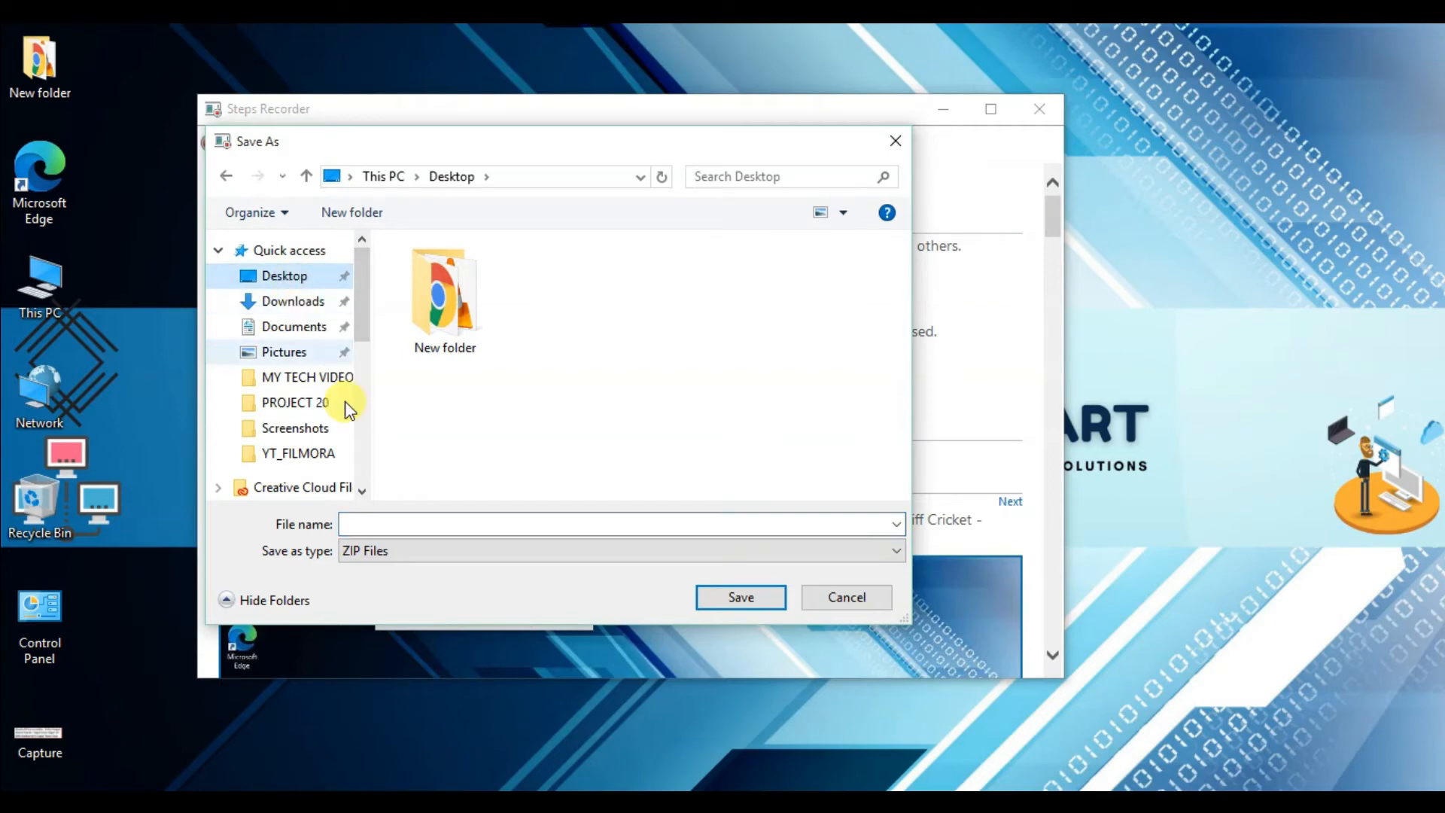
left_click(617, 524)
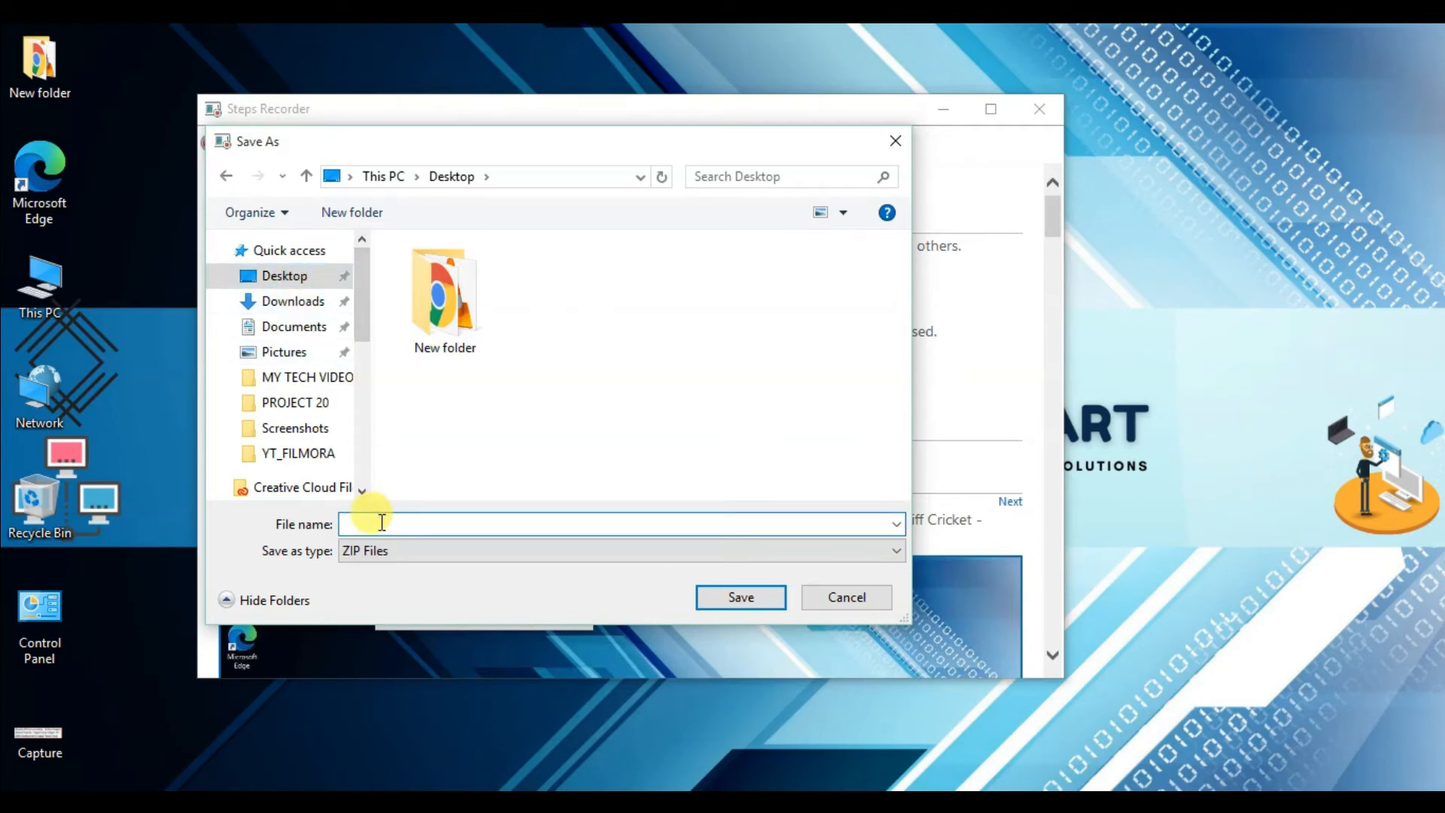
type("REC")
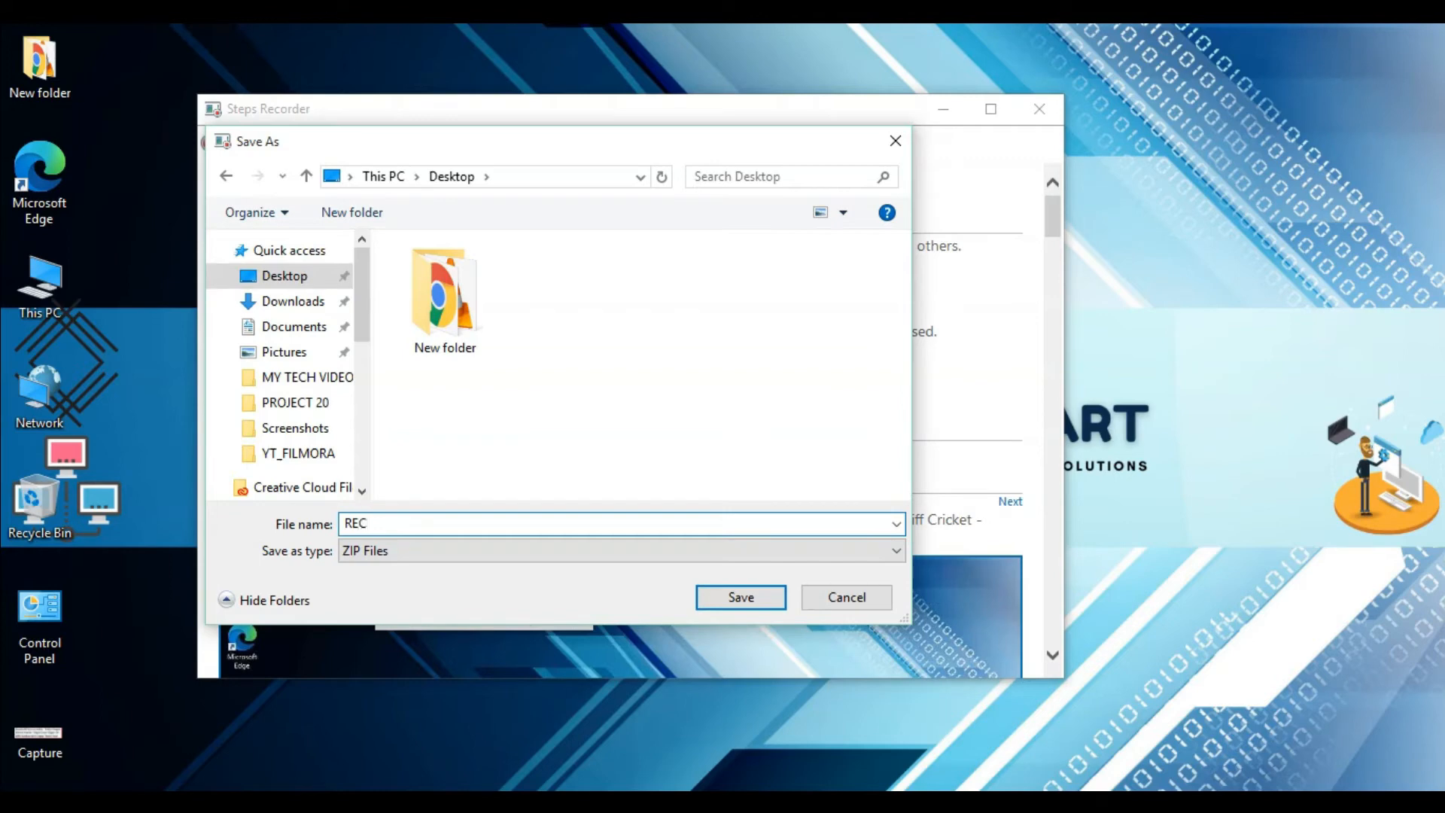
left_click(284, 276)
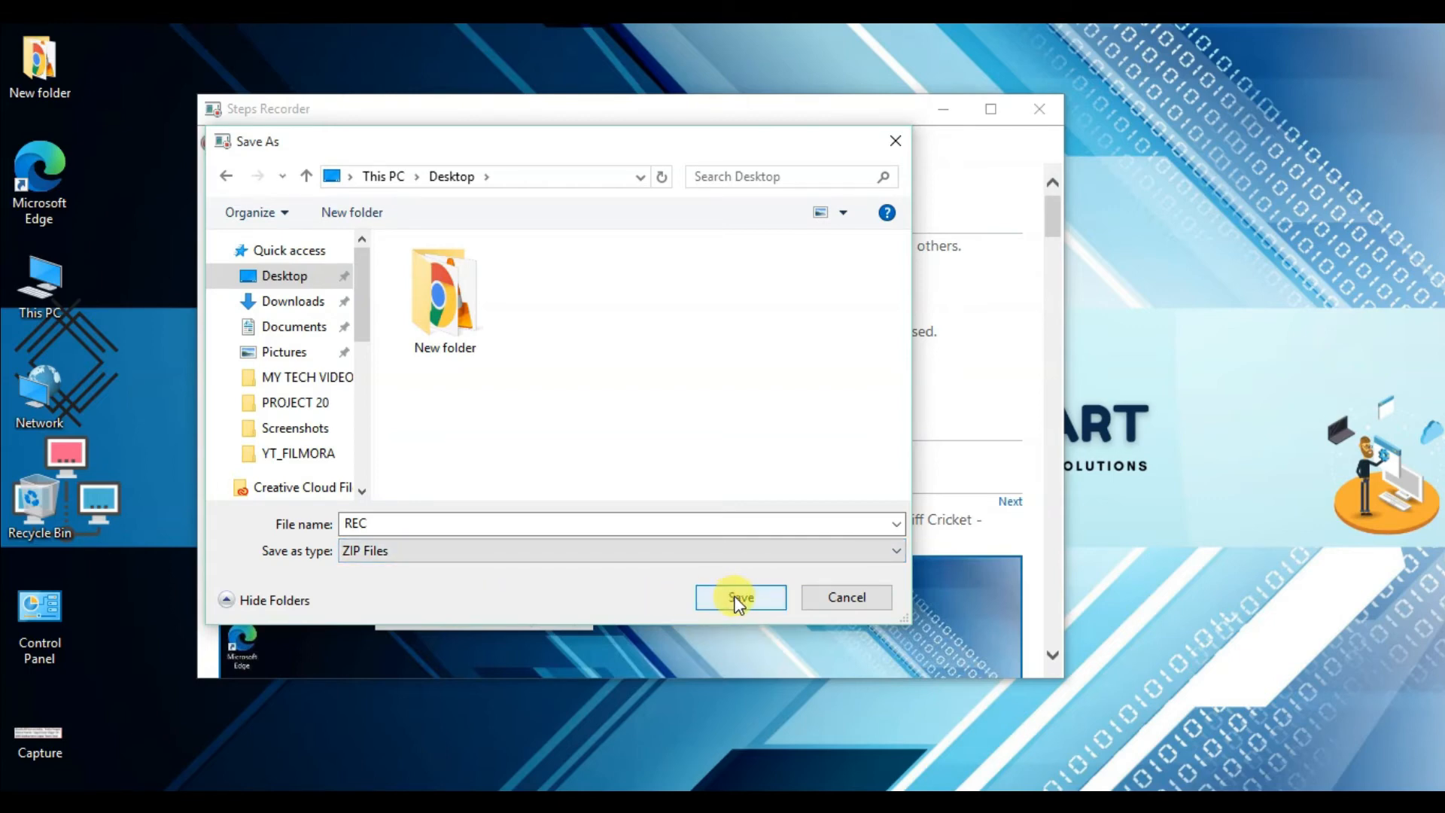
left_click(740, 597)
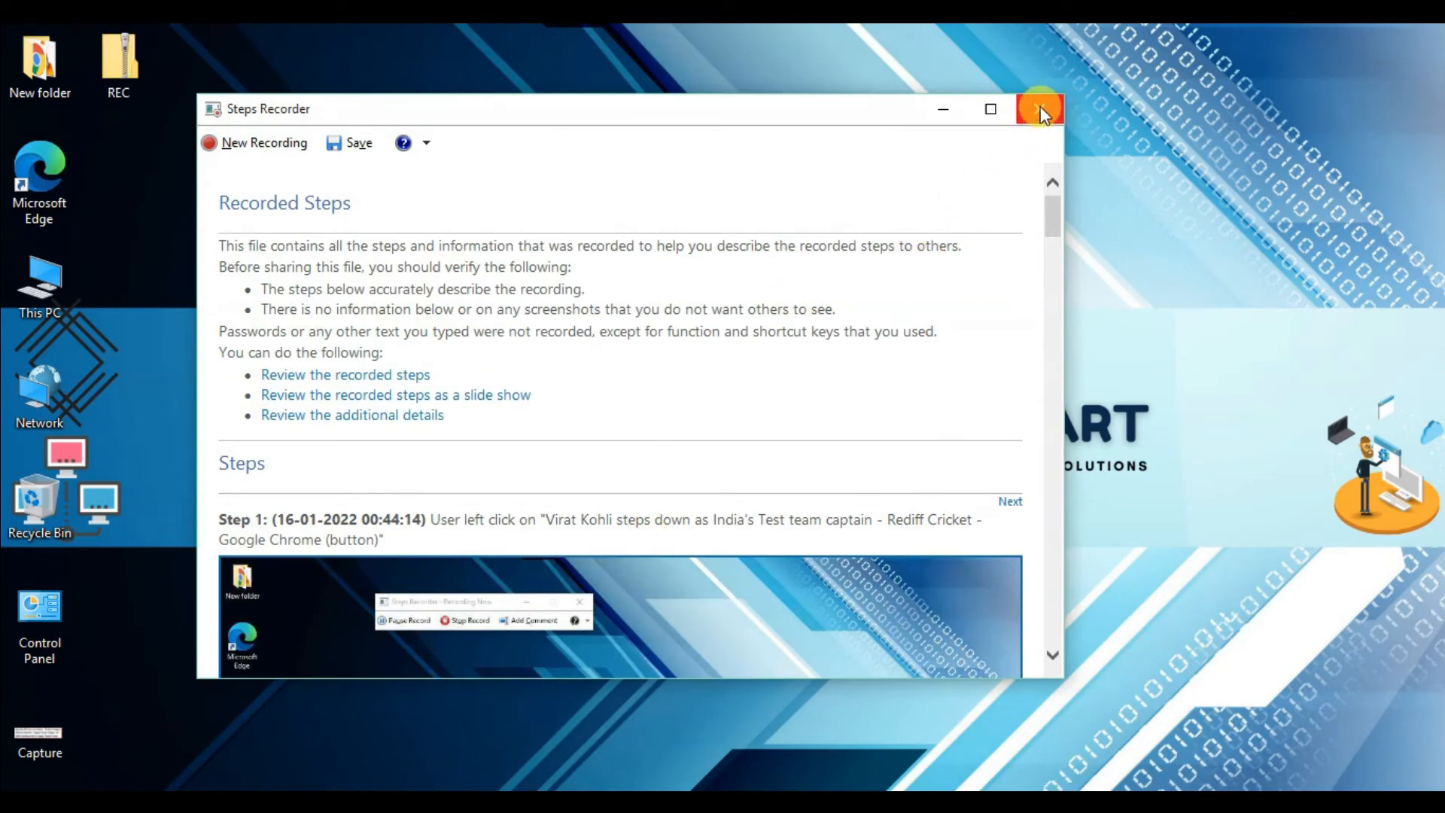
mouse_move(1040, 107)
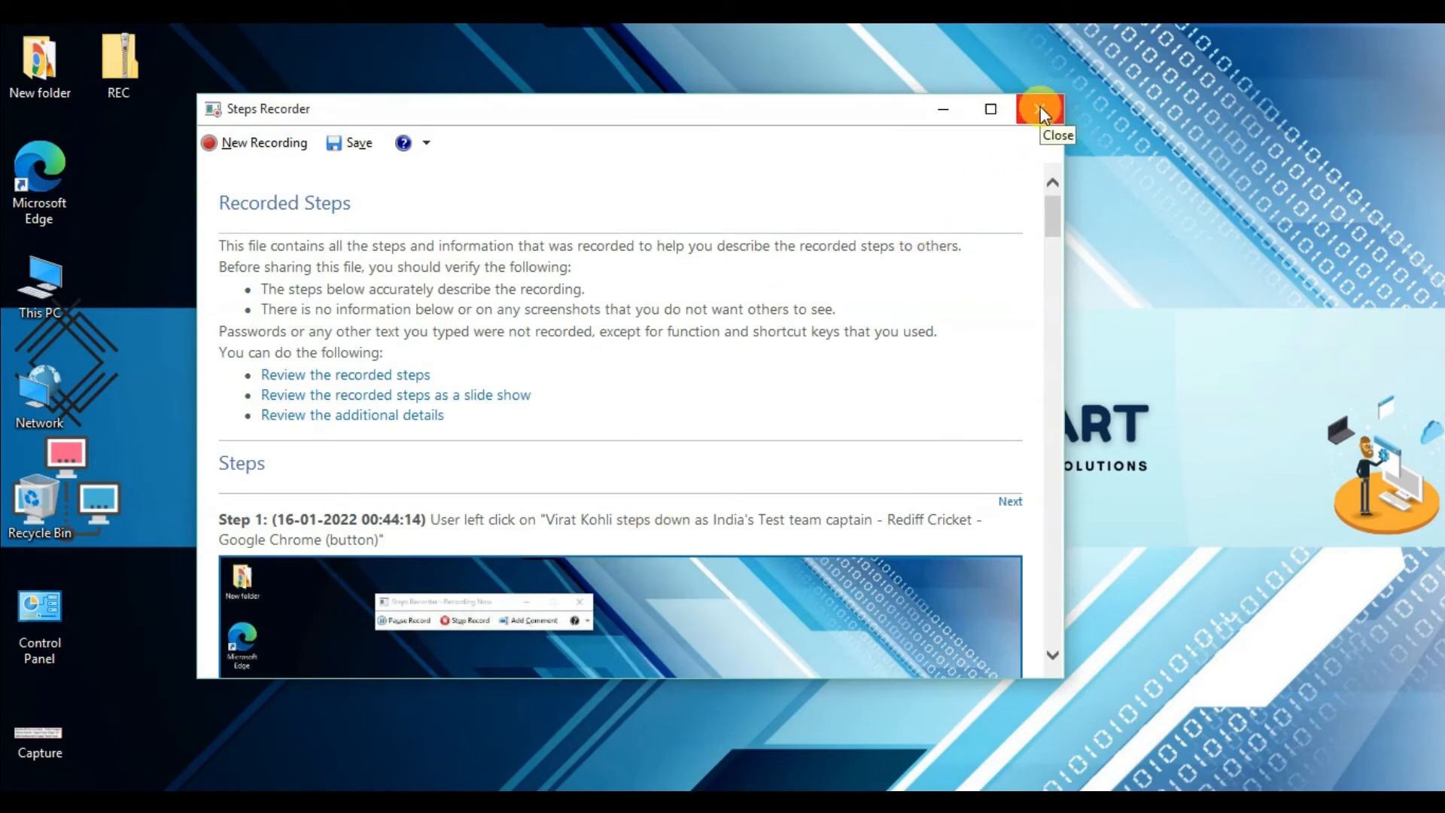
Close Steps Recorder and extract the REC zip onto the desktop
left_click(1040, 108)
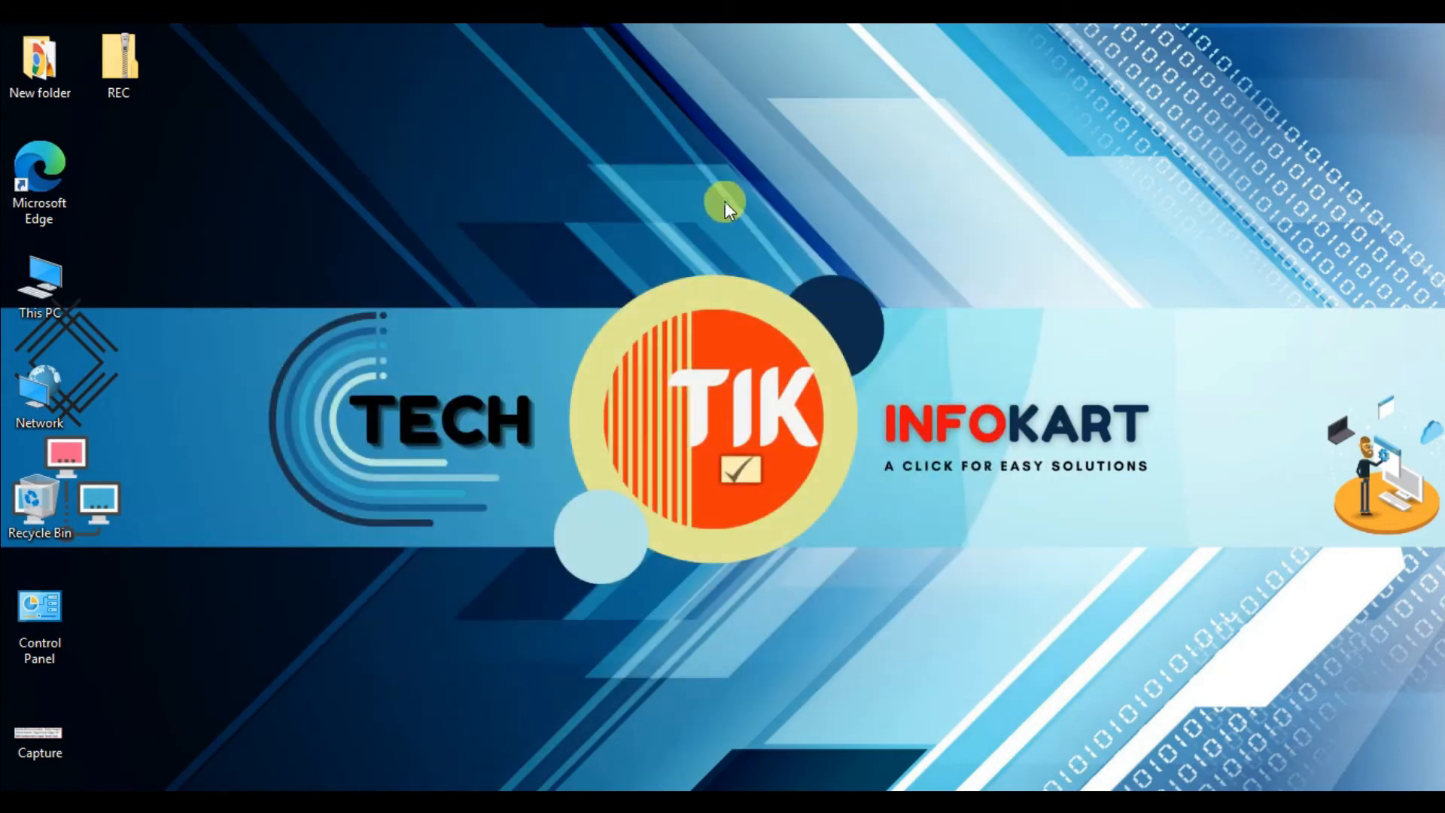
mouse_move(119, 65)
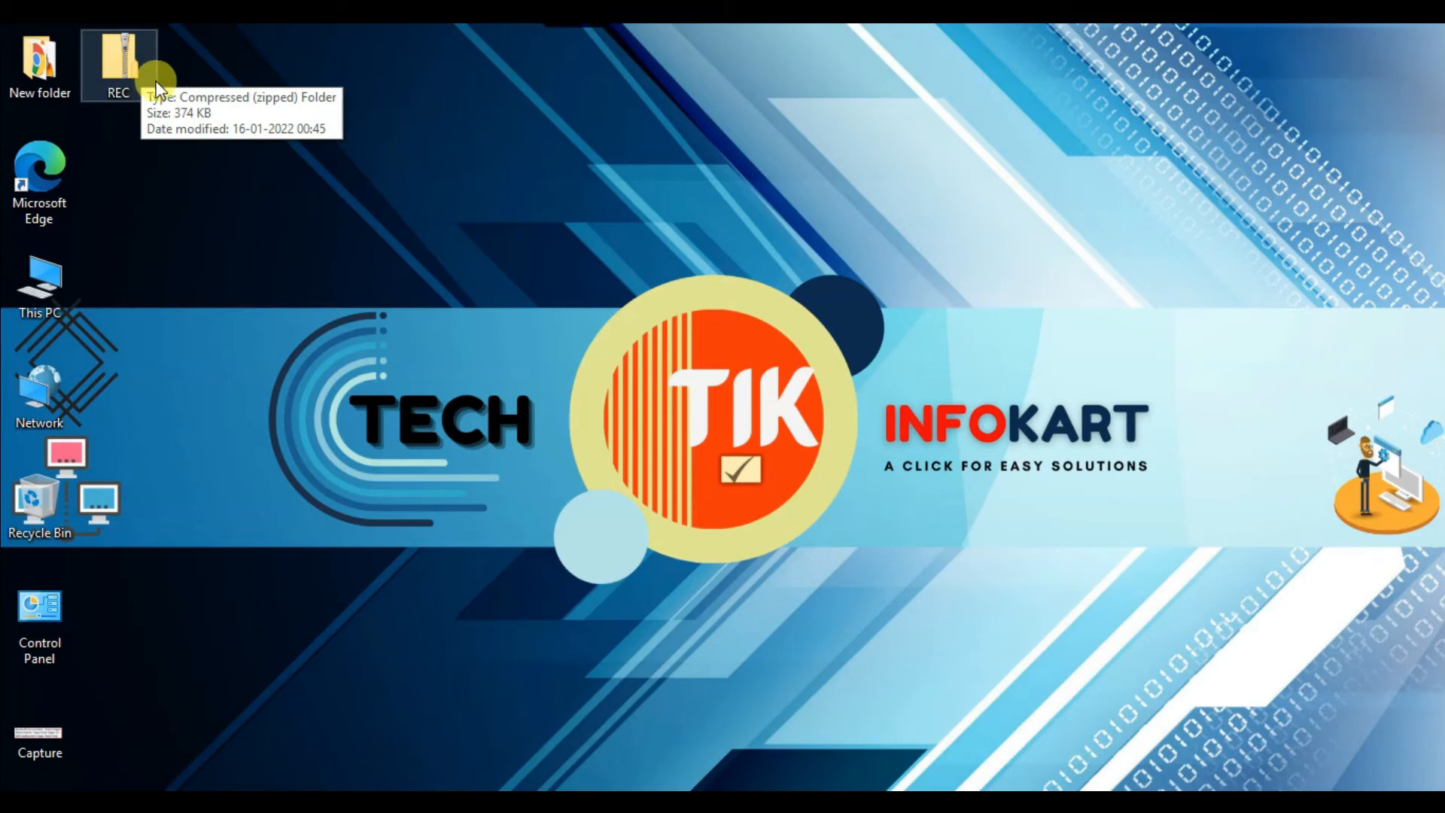
right_click(118, 60)
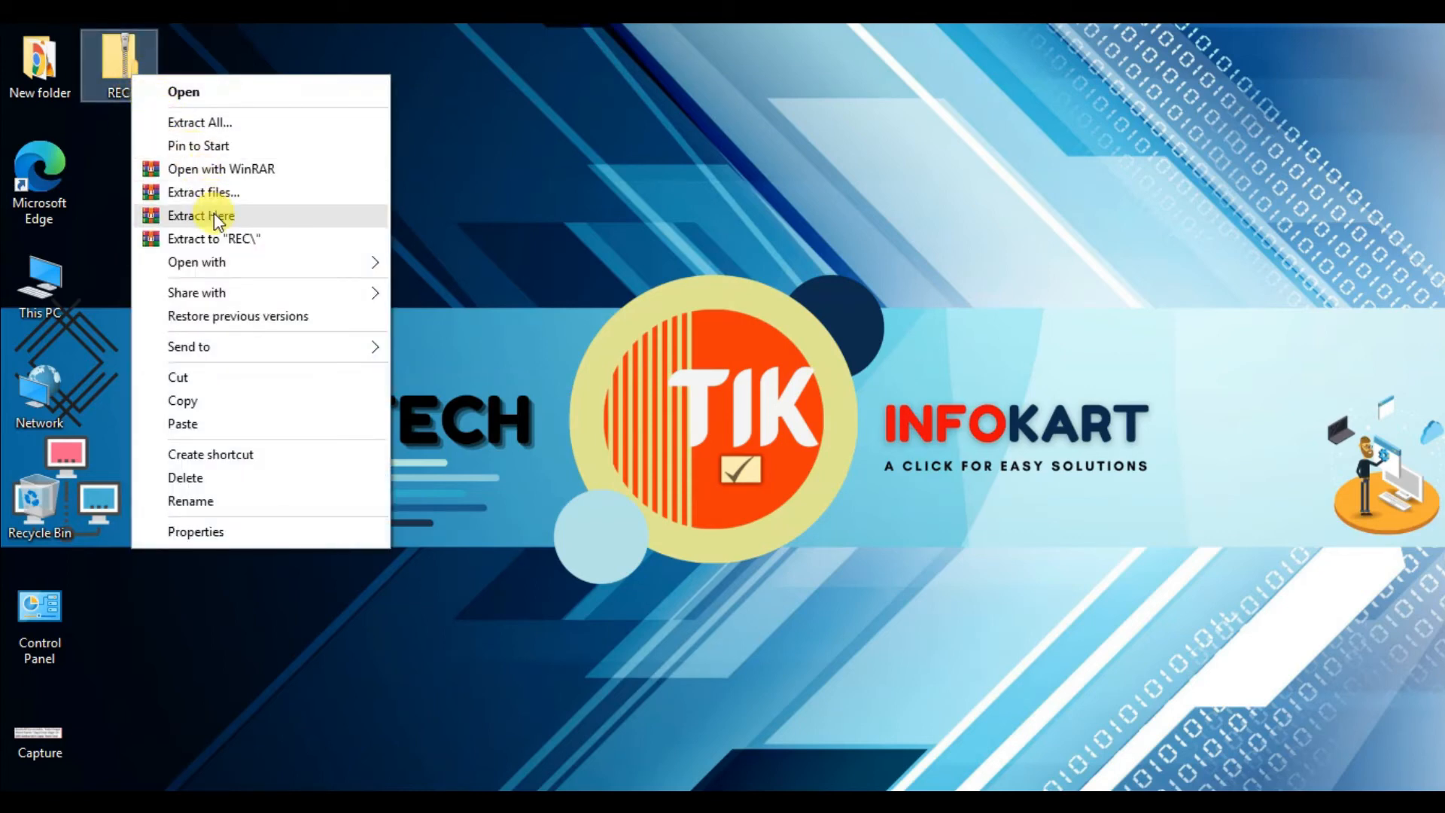
left_click(200, 214)
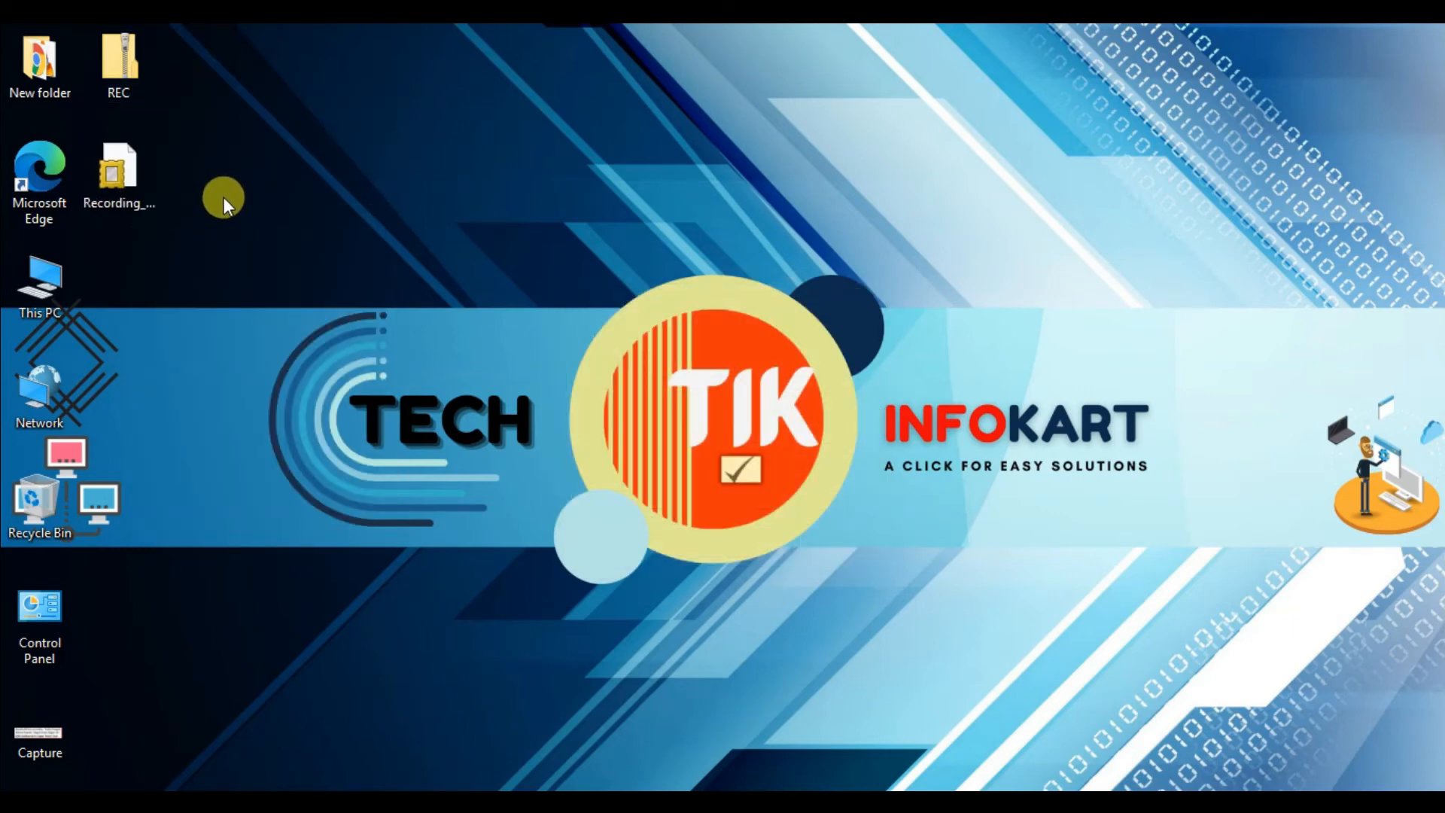
mouse_move(287, 228)
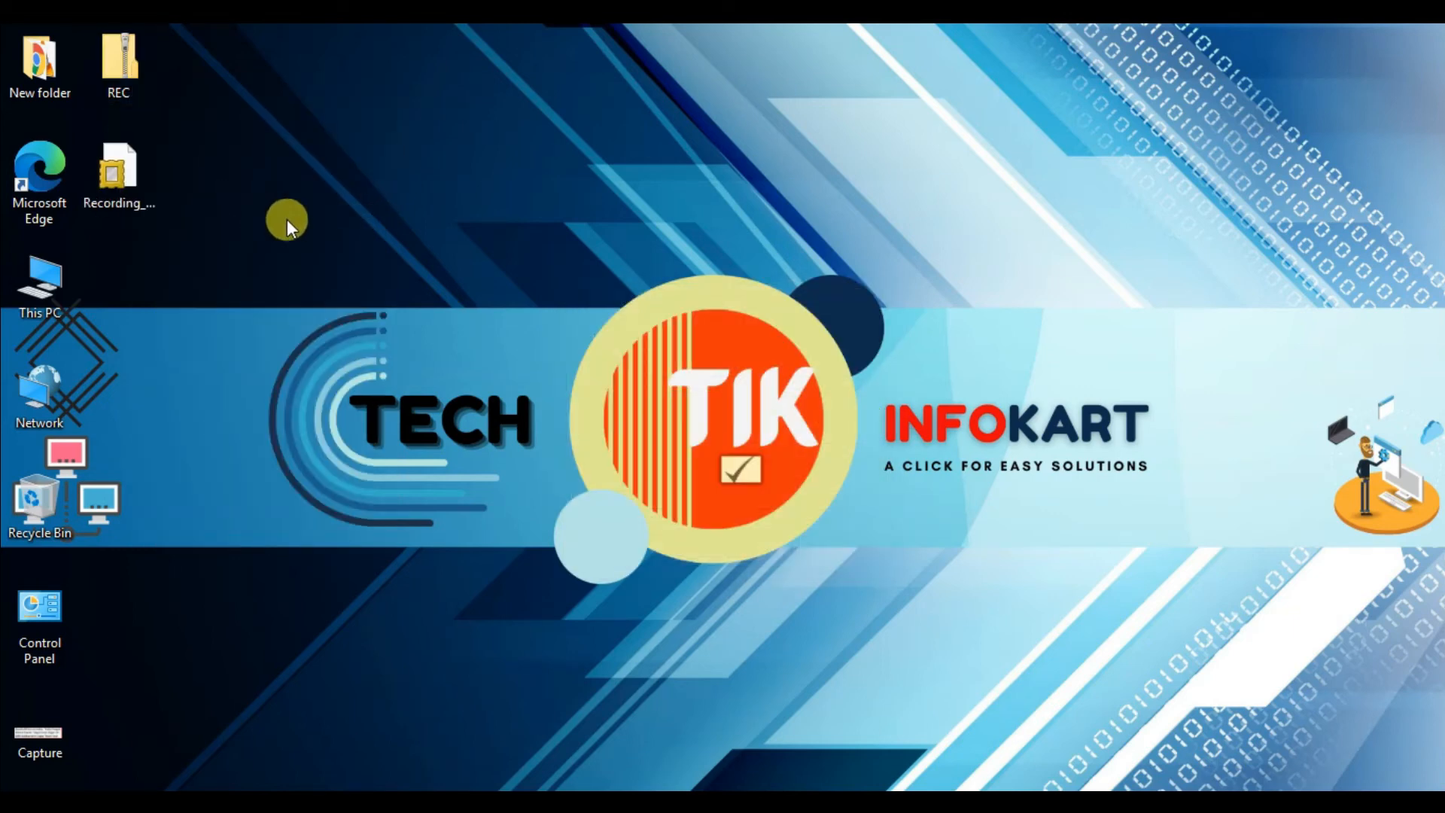
Open the extracted Recording file in Internet Explorer and maximise the window
left_click(118, 171)
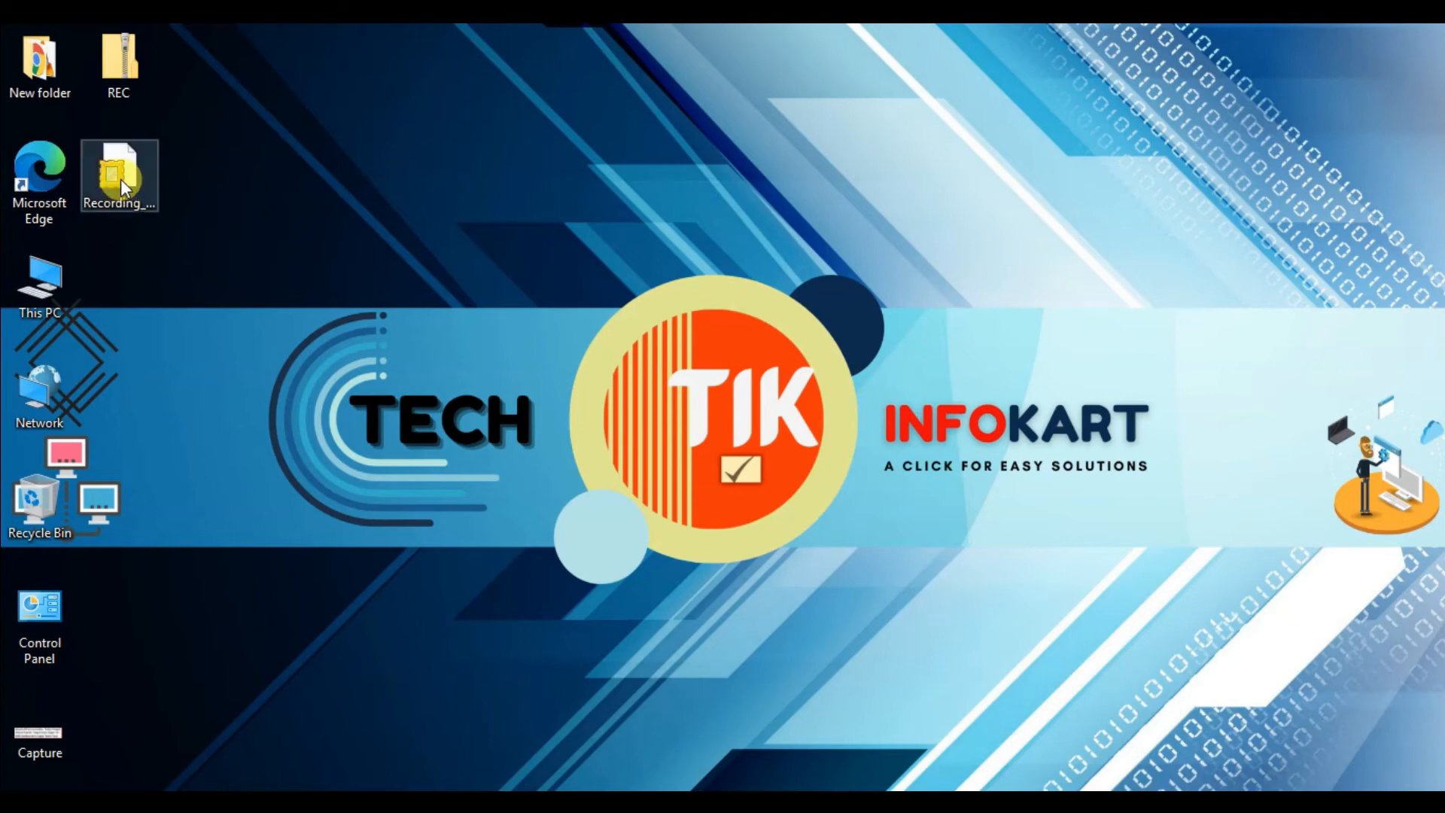
mouse_move(120, 175)
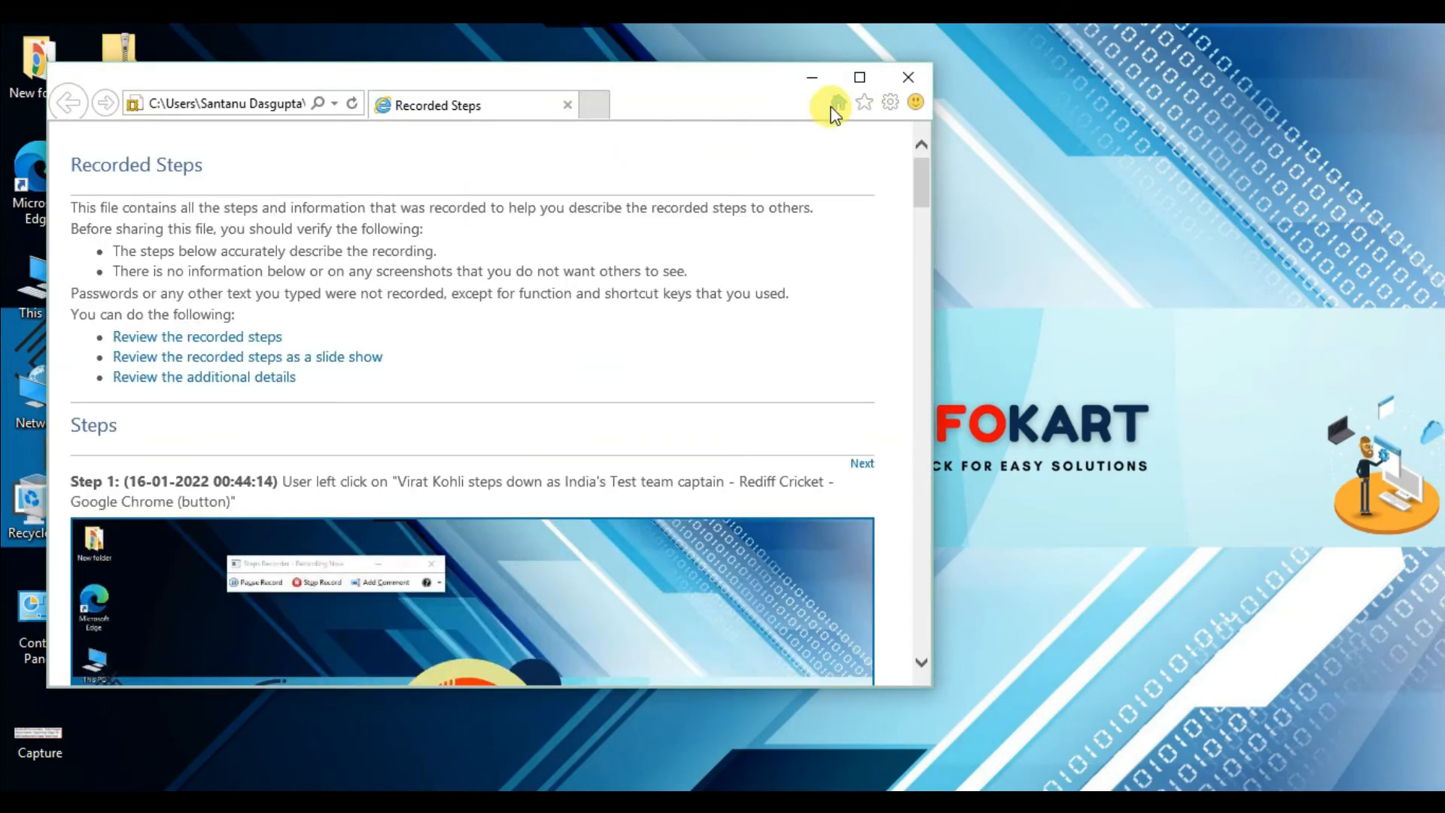
left_click(858, 77)
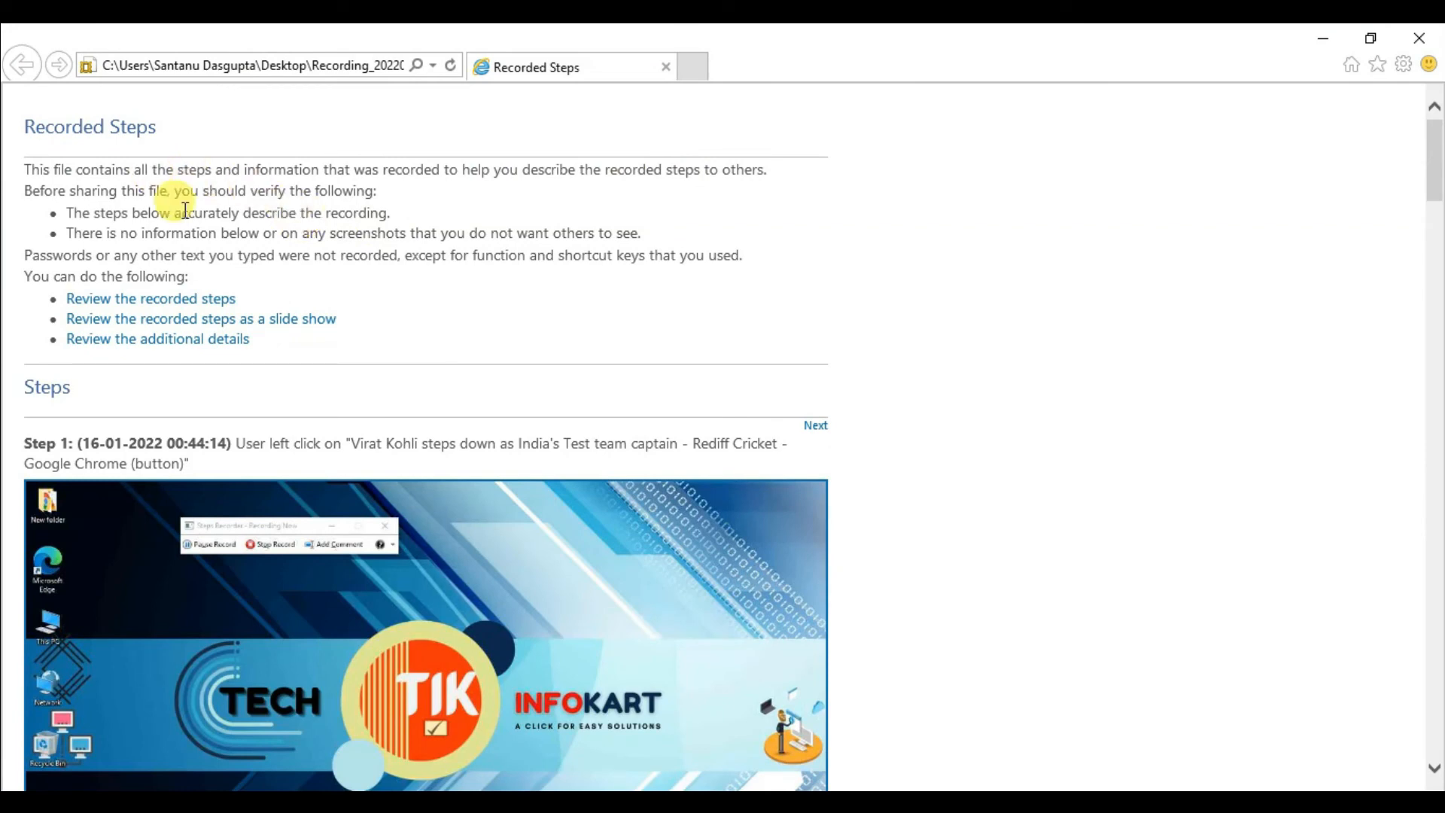
scroll("down", 3)
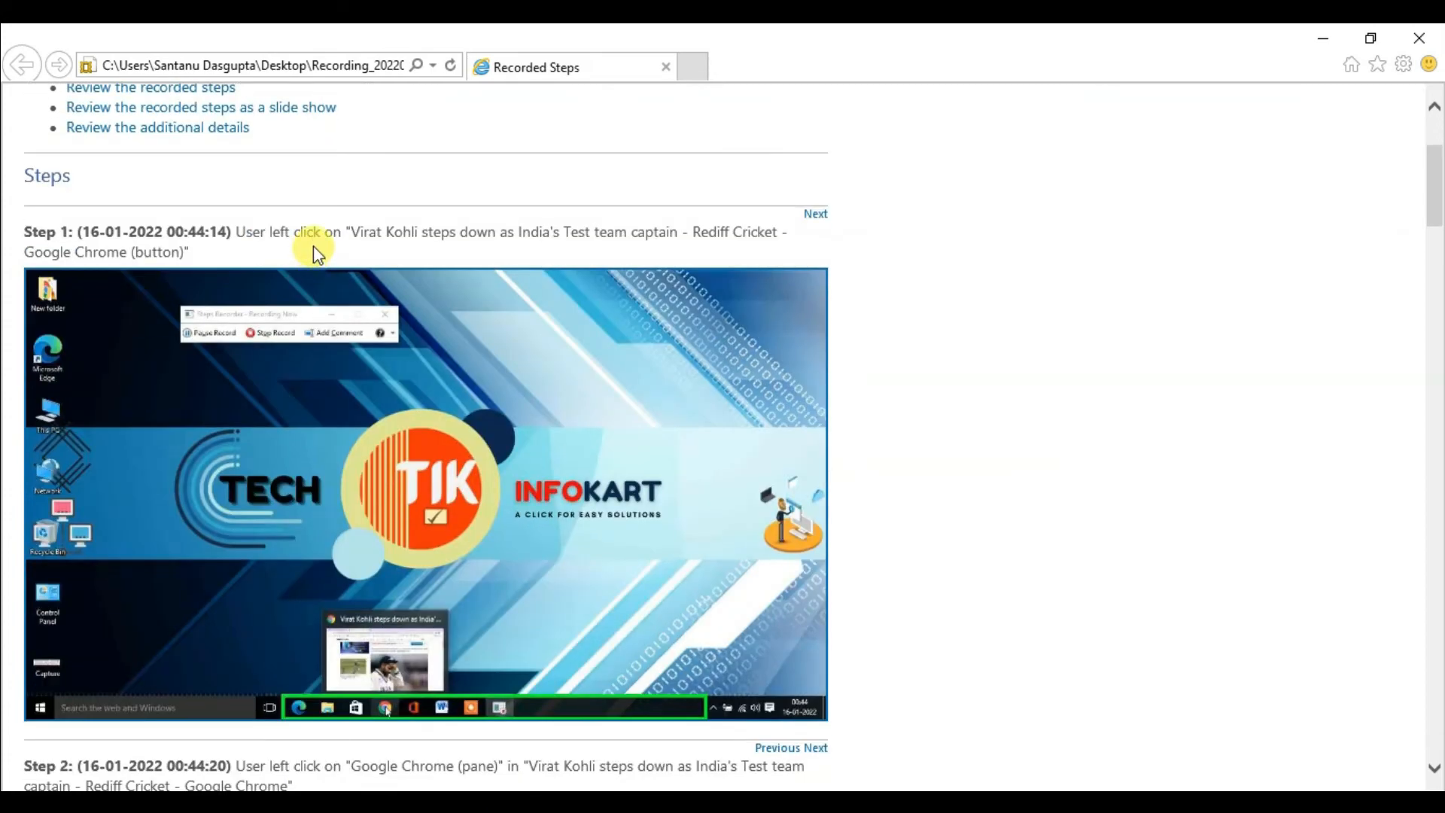
scroll("down", 3)
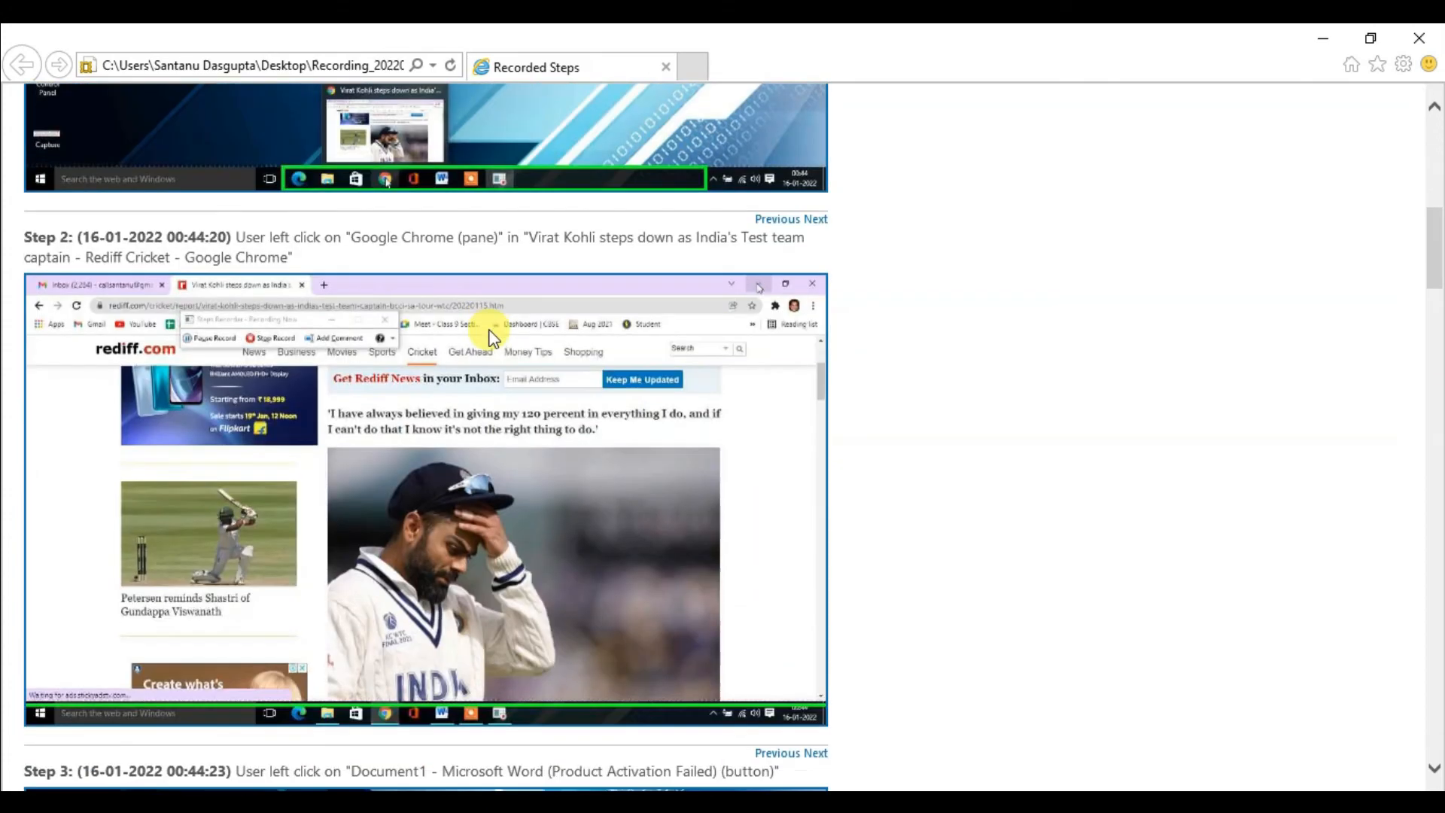
mouse_move(527, 406)
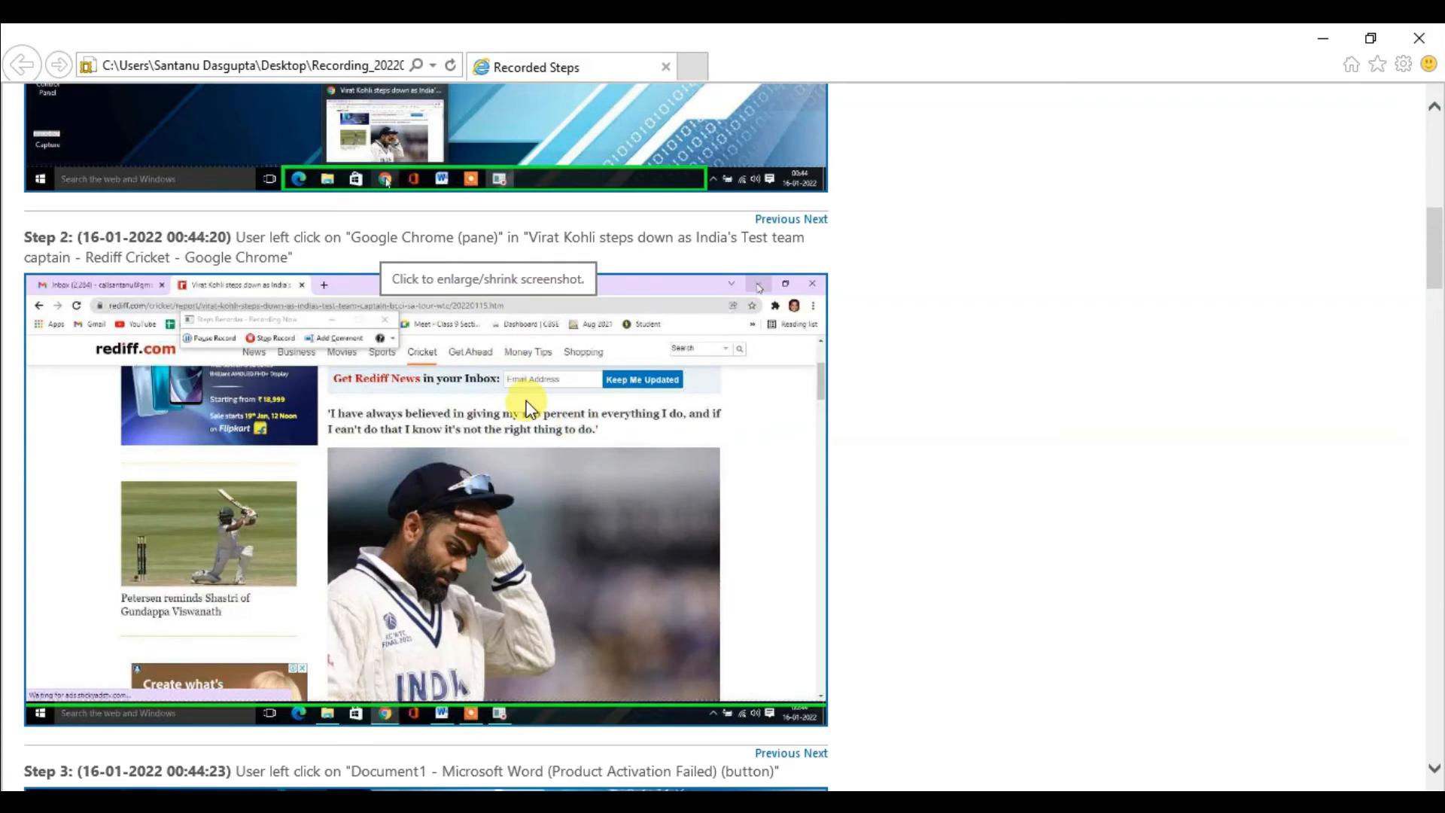
scroll("down", 3)
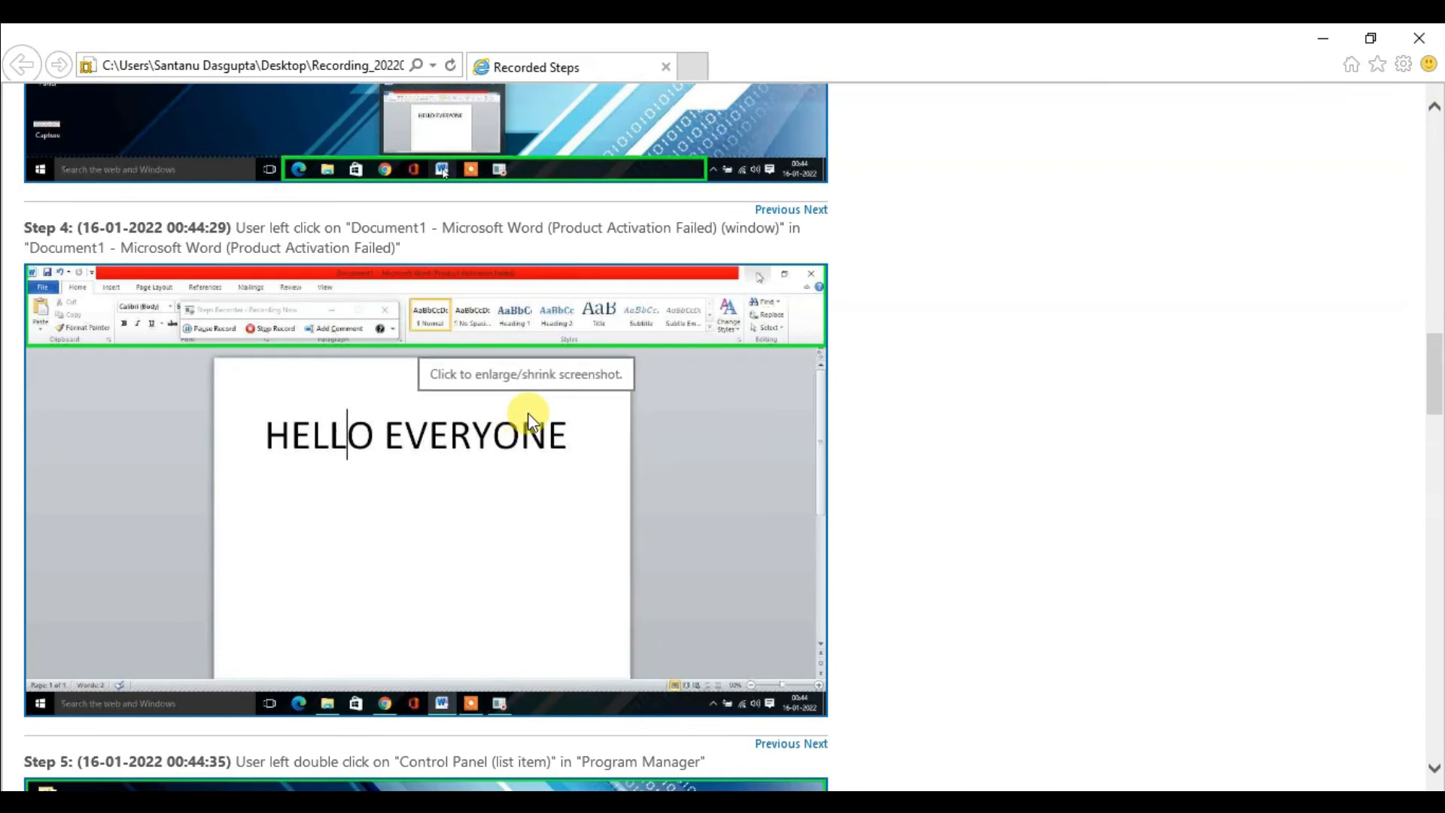
mouse_move(424, 461)
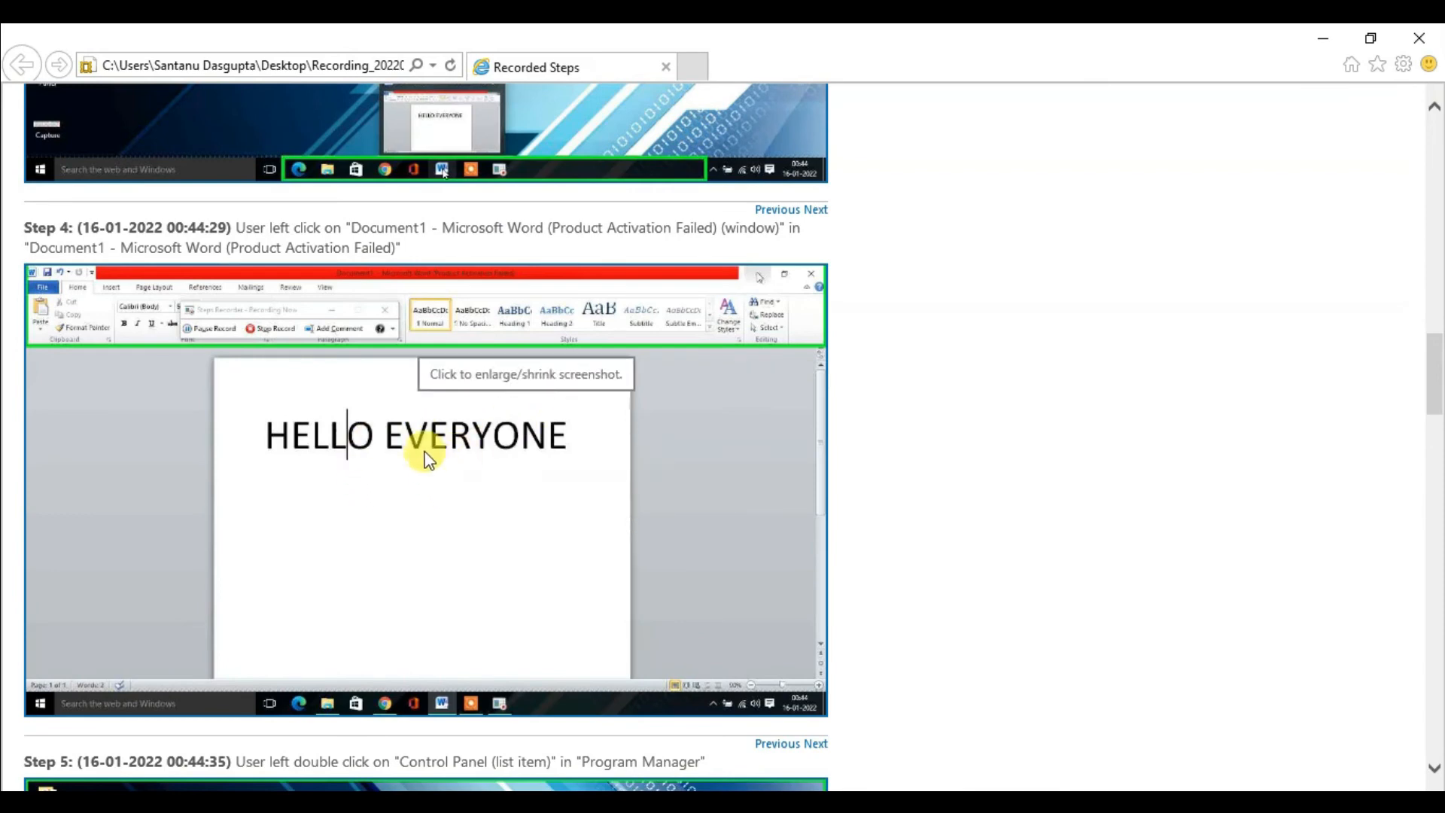
scroll("down", 3)
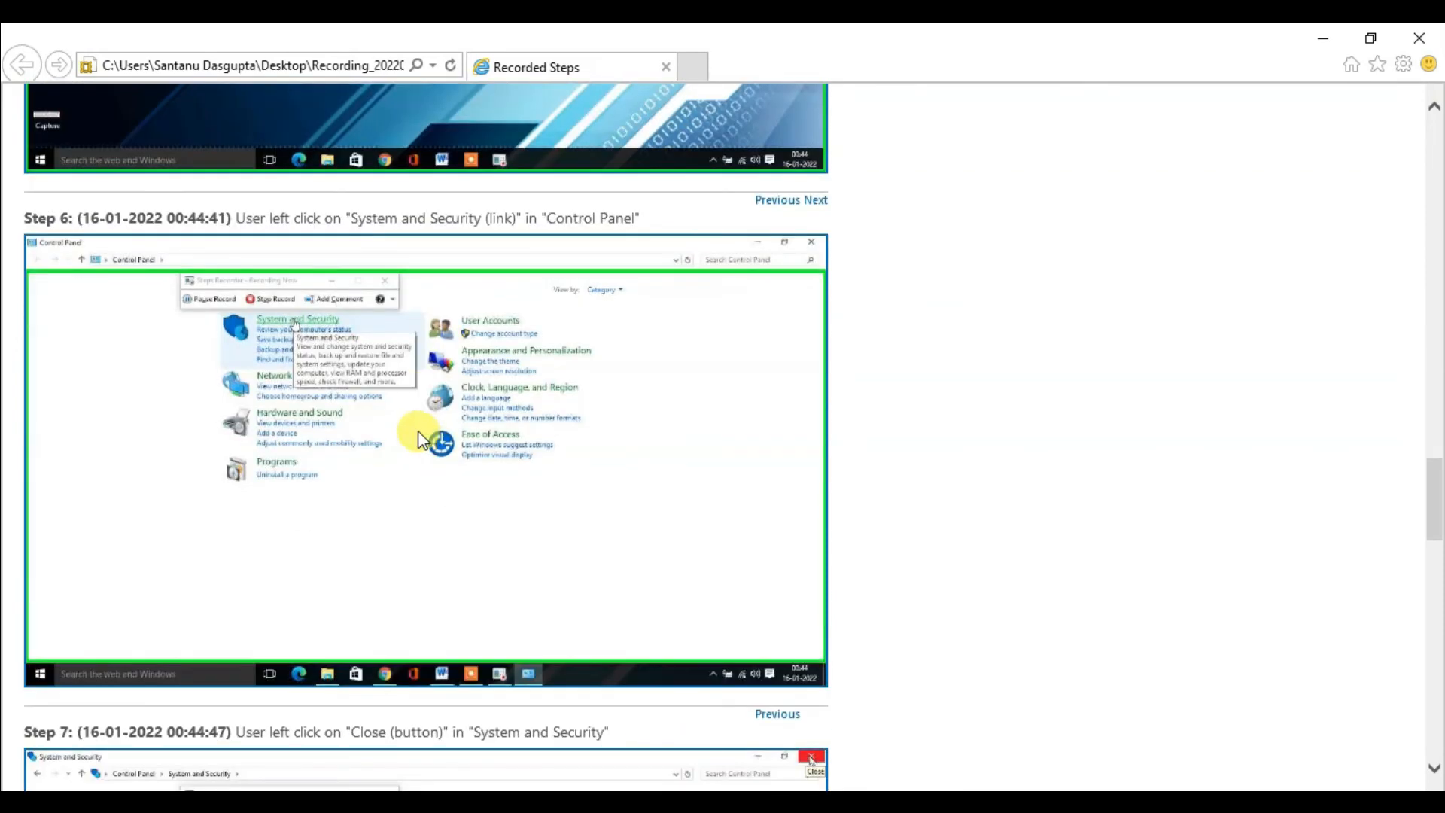
scroll("down", 3)
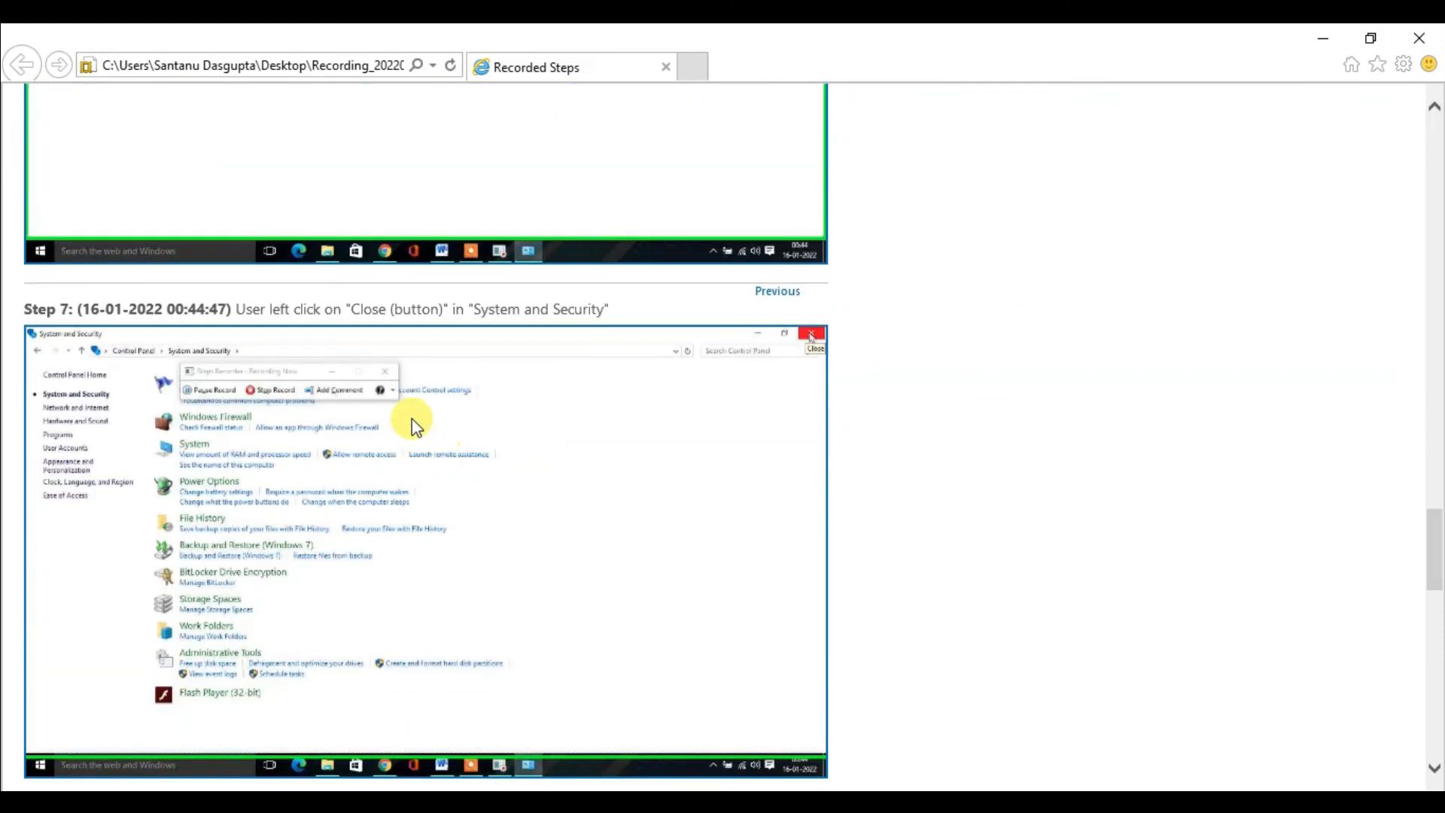